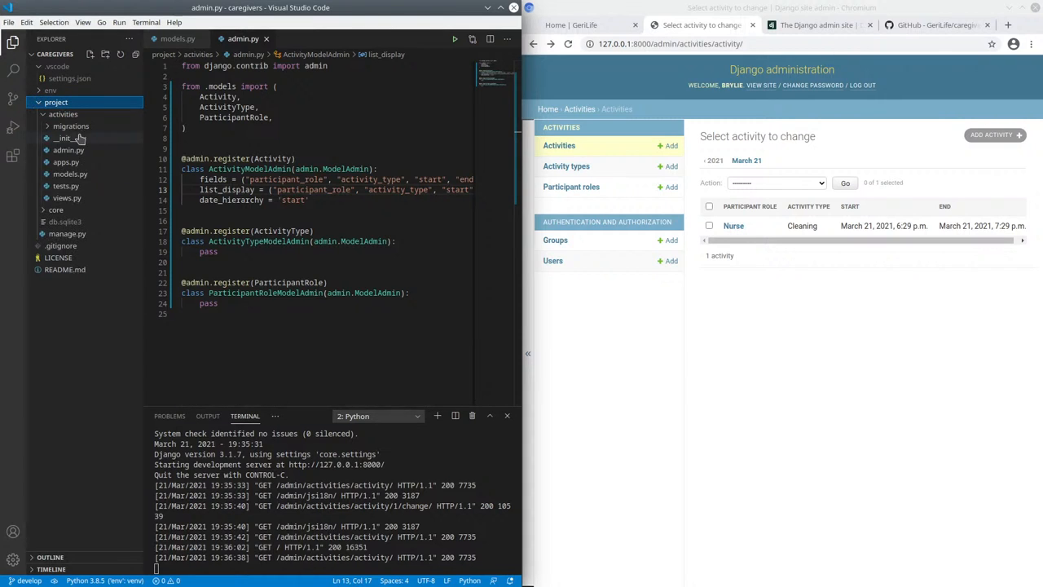
# Browse the core project folder and view asgi.py with its settings module name.
pyautogui.click(63, 115)
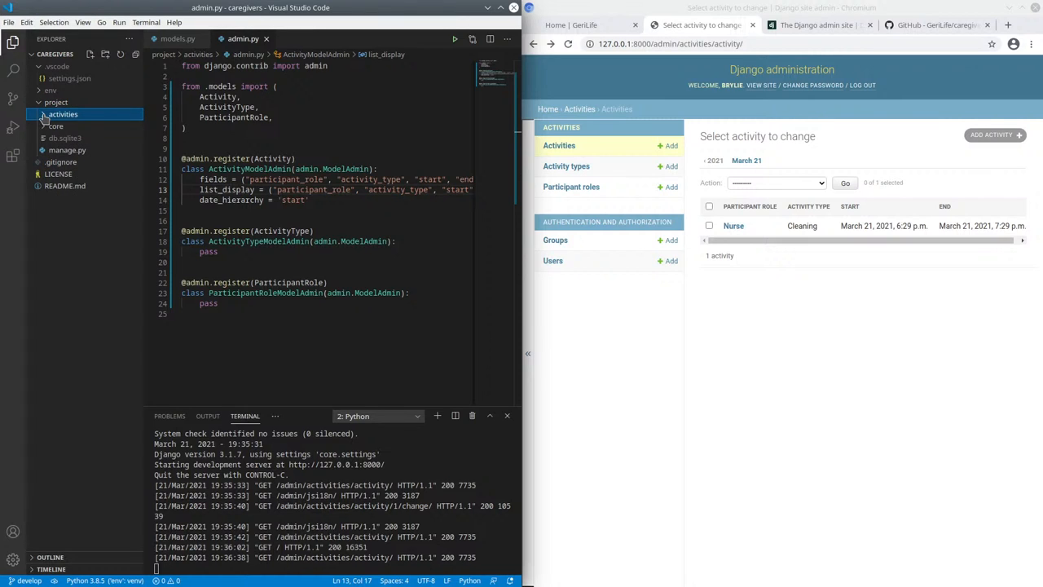
pyautogui.click(57, 127)
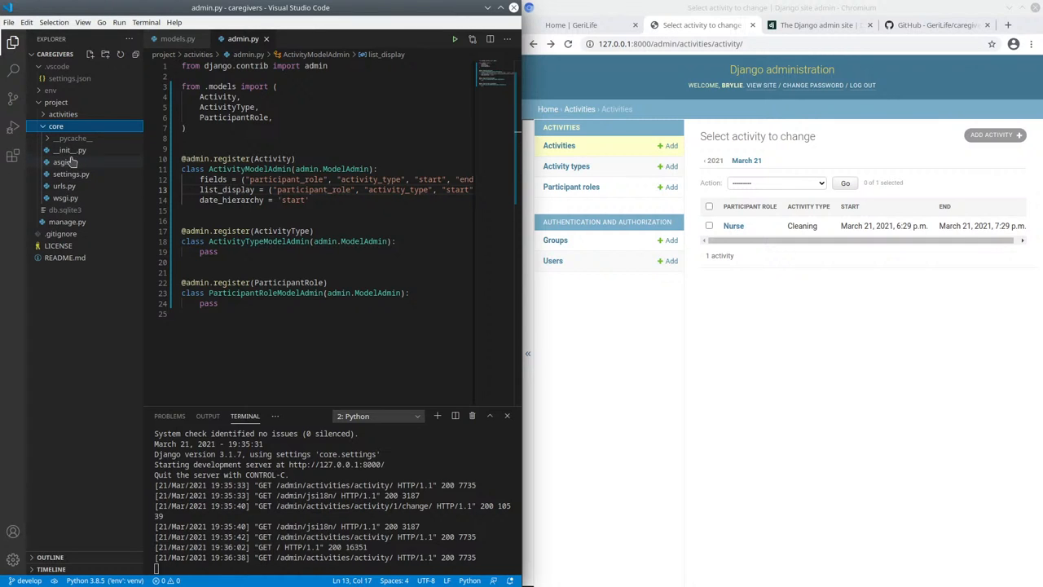
pyautogui.click(64, 162)
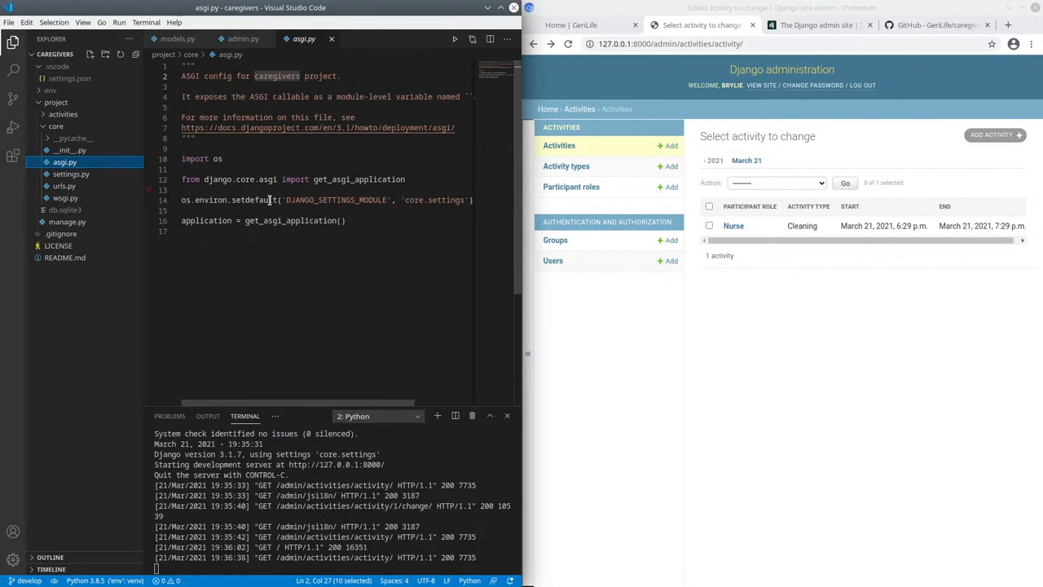
pyautogui.doubleClick(414, 200)
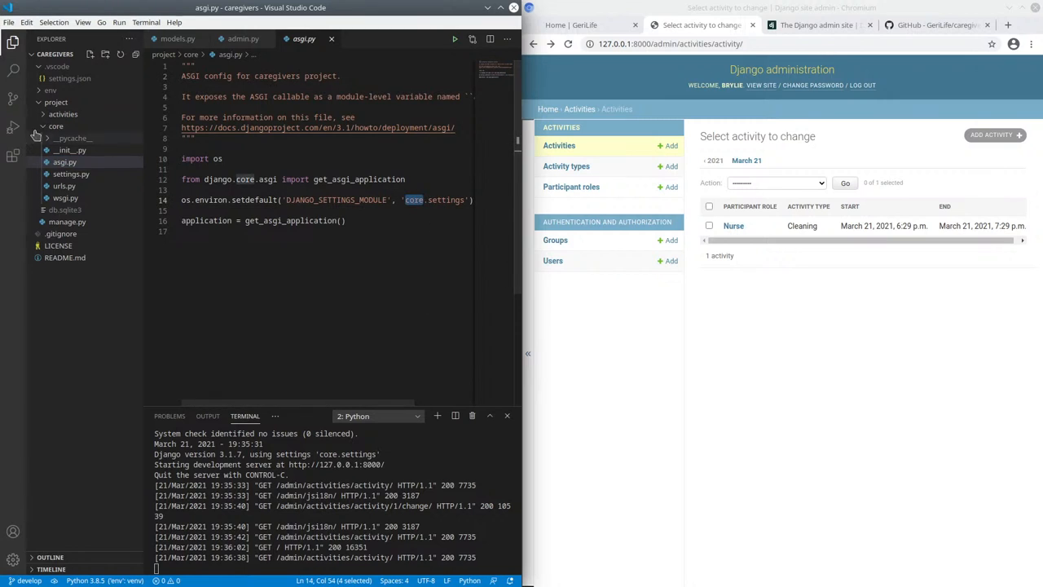
pyautogui.click(56, 125)
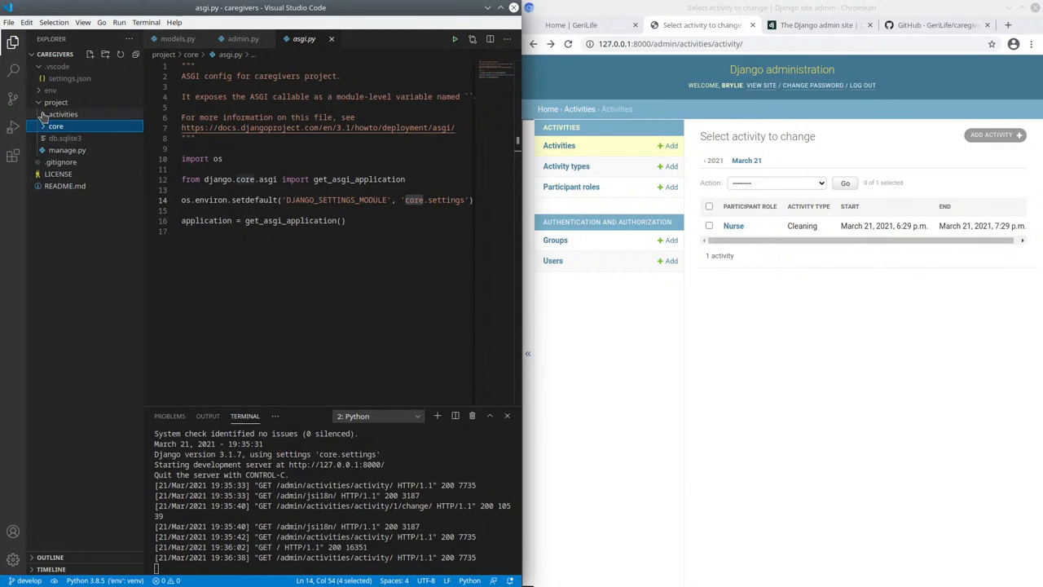
# Open activities admin.py and models.py, highlighting the ParticipantRole and ActivityType classes.
pyautogui.click(63, 114)
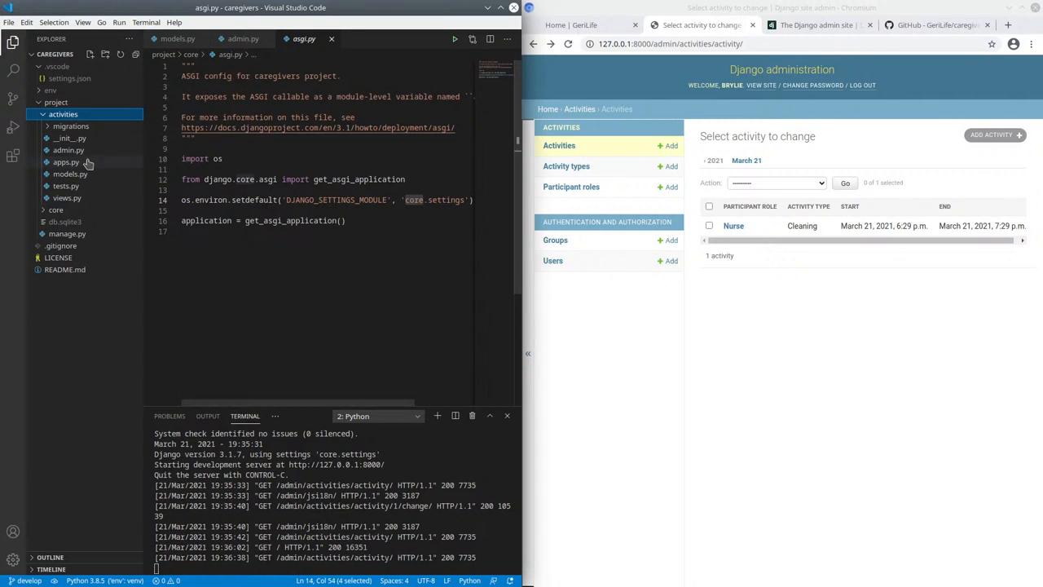
pyautogui.click(68, 150)
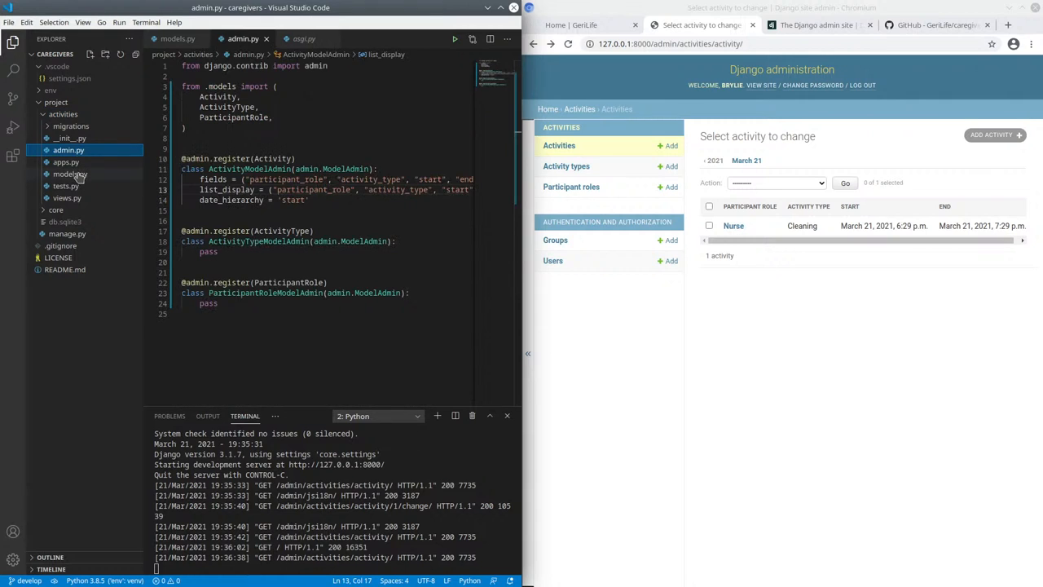
pyautogui.click(69, 173)
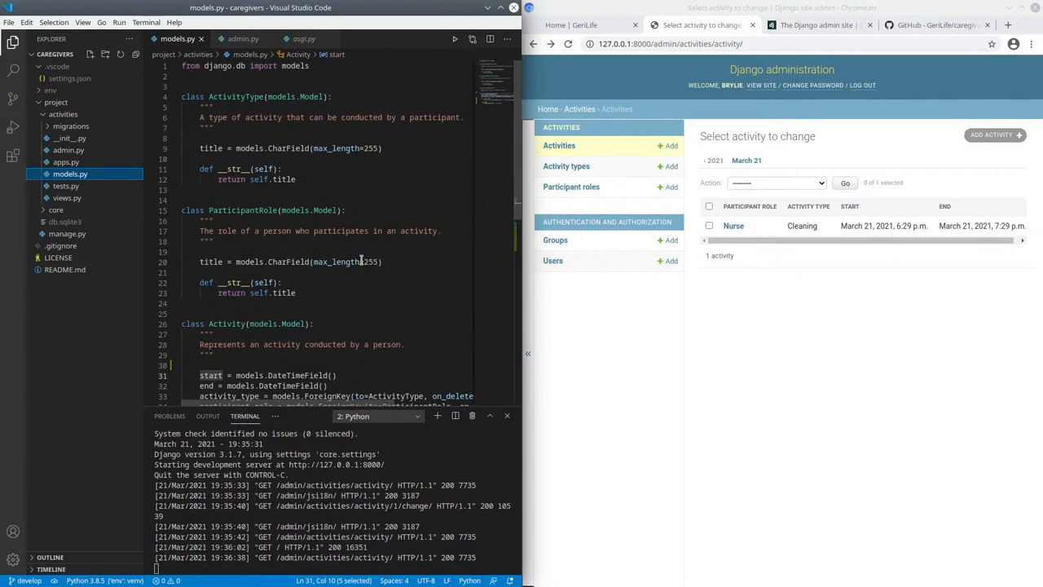
pyautogui.scroll(-3)
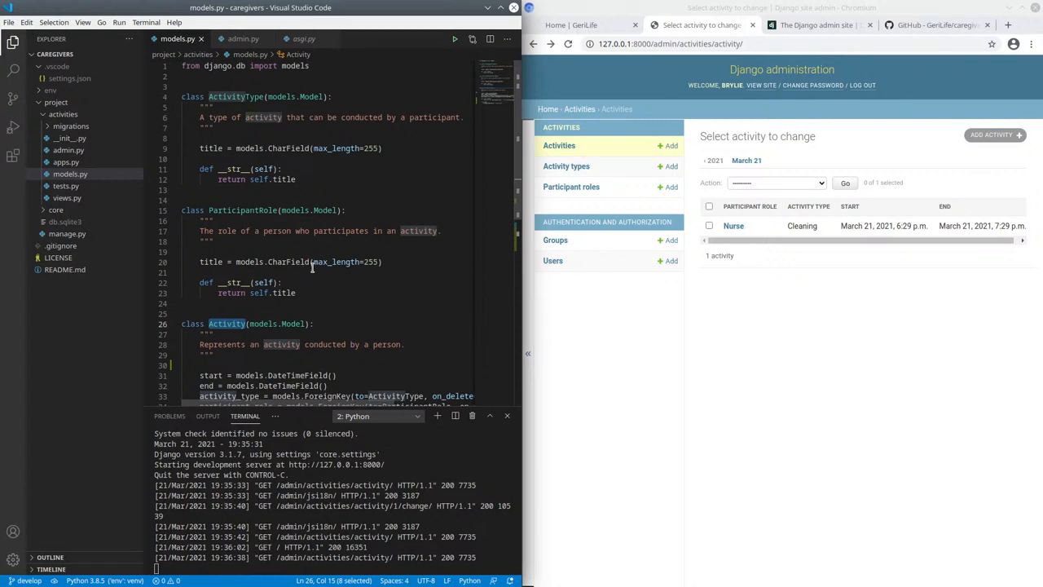
pyautogui.doubleClick(242, 210)
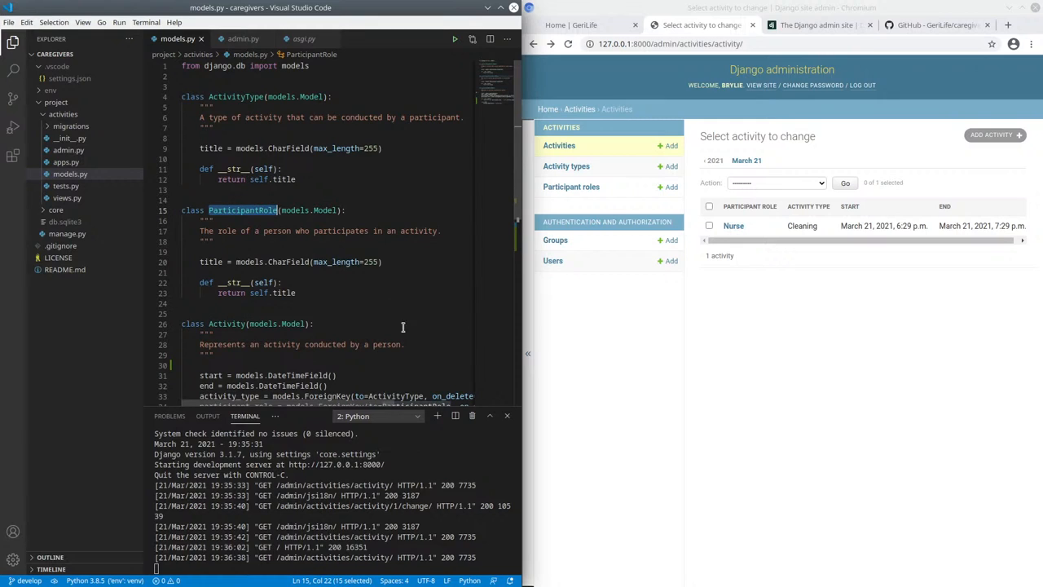
pyautogui.moveTo(395, 311)
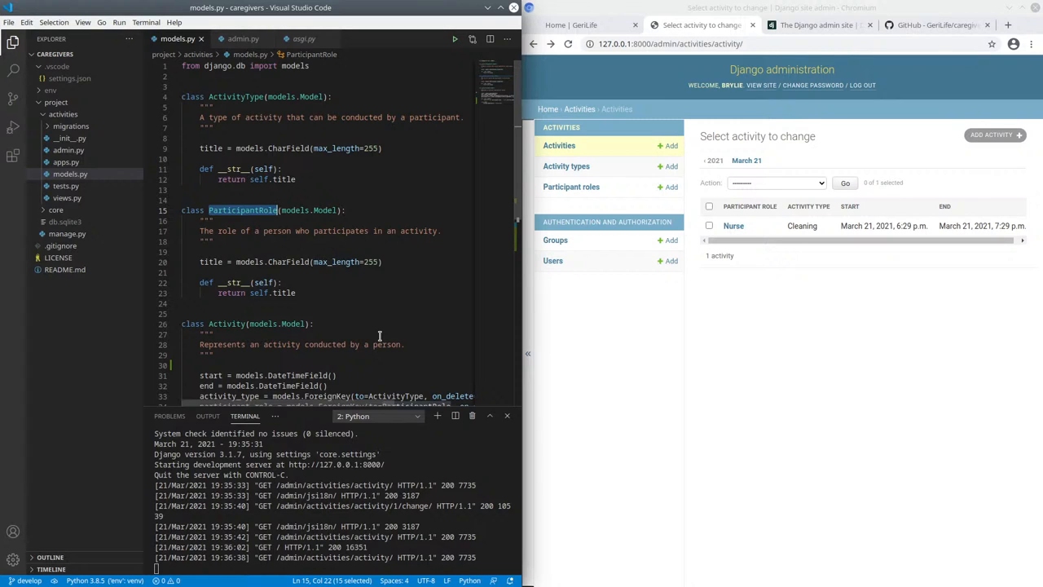
pyautogui.moveTo(386, 292)
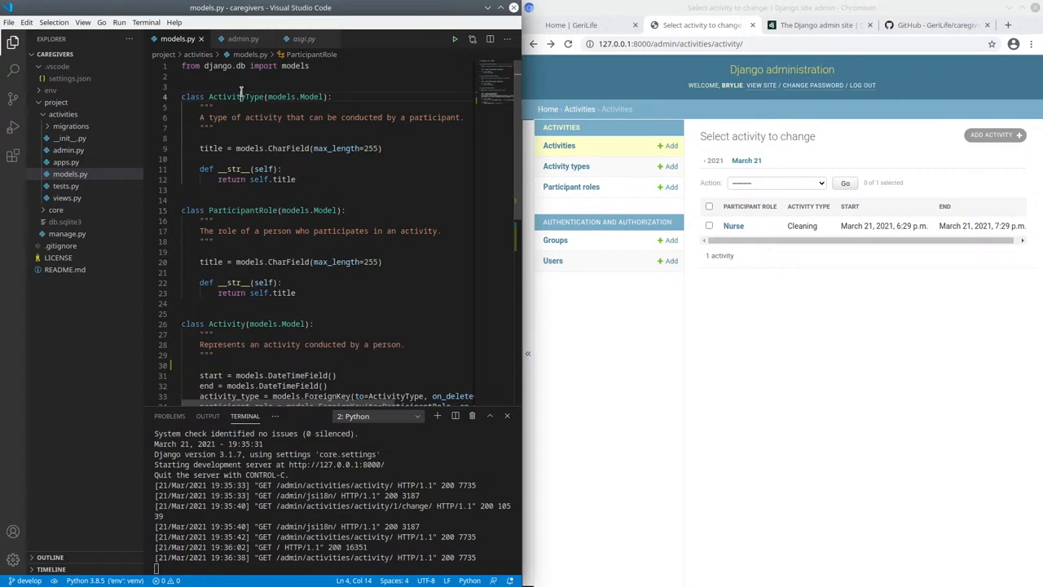
pyautogui.doubleClick(236, 96)
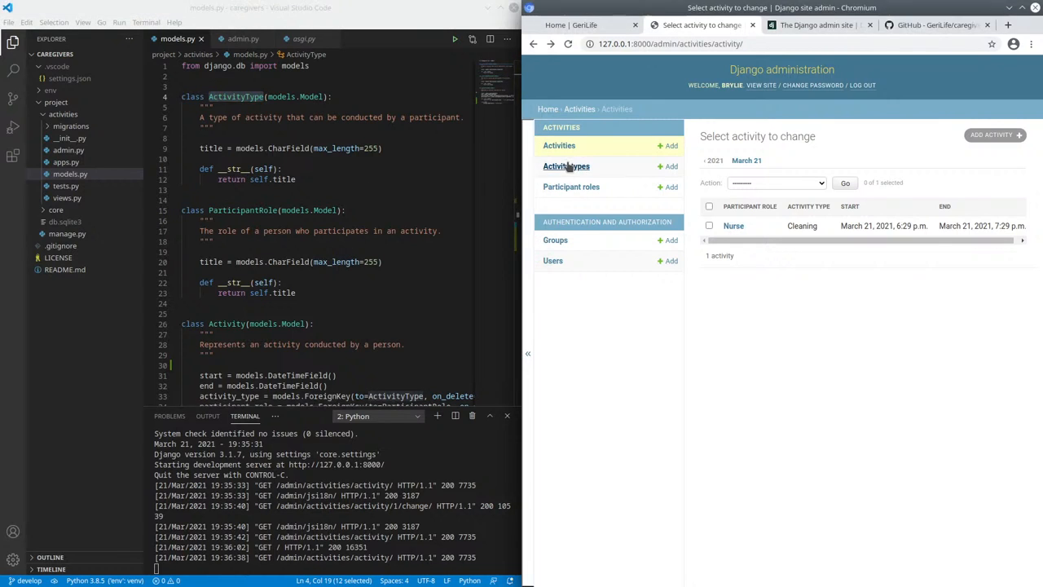
# Show the Participant roles list in Django admin, containing only Nurse.
pyautogui.click(572, 186)
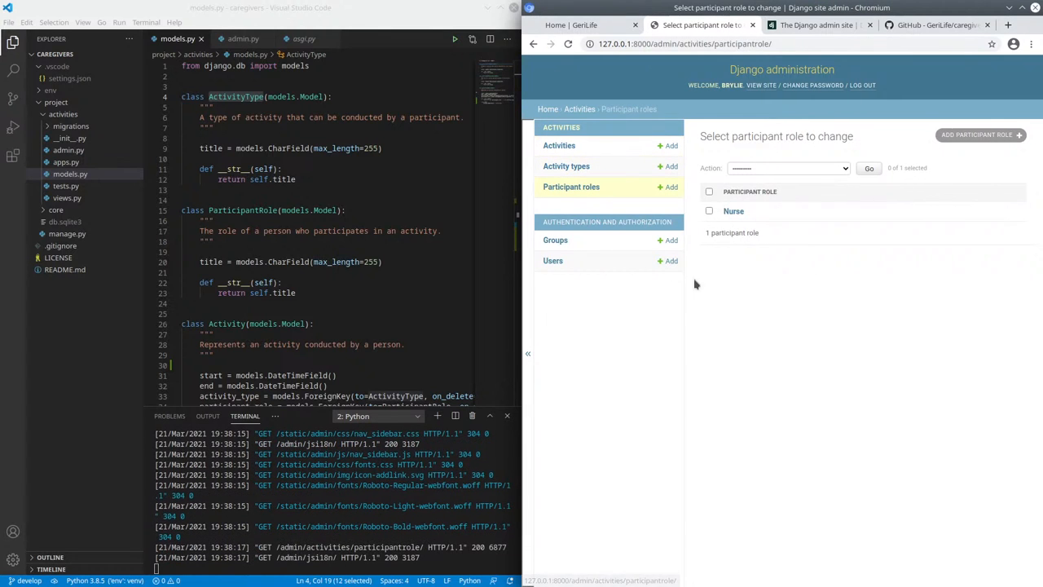
pyautogui.moveTo(845, 425)
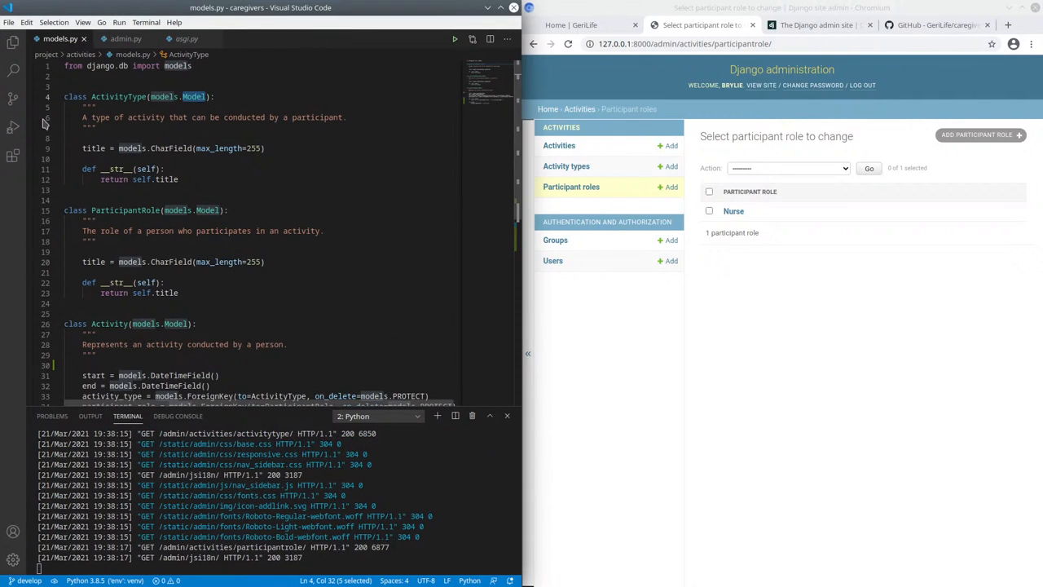
pyautogui.doubleClick(94, 148)
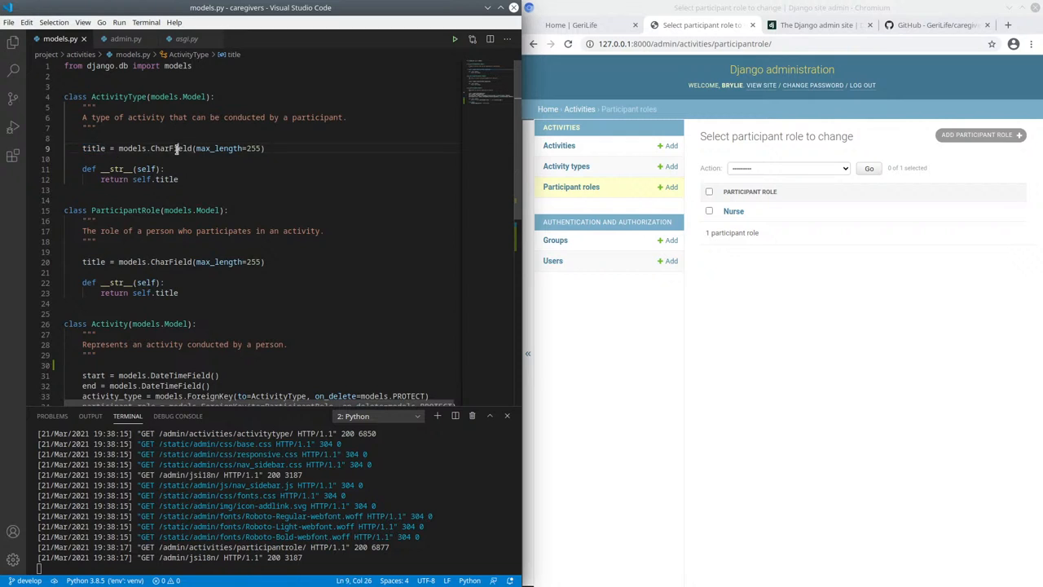
pyautogui.doubleClick(94, 147)
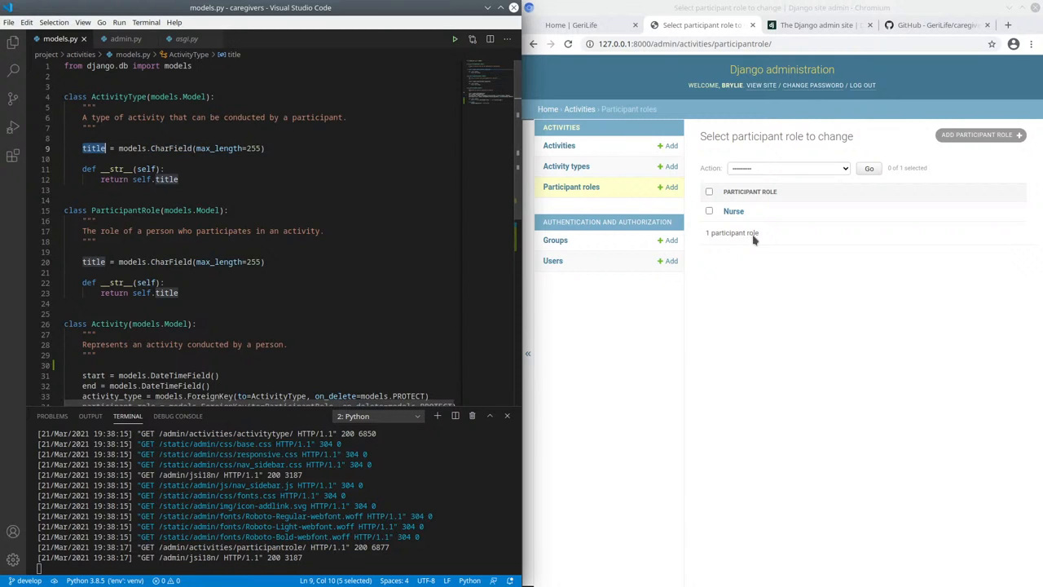
pyautogui.click(566, 166)
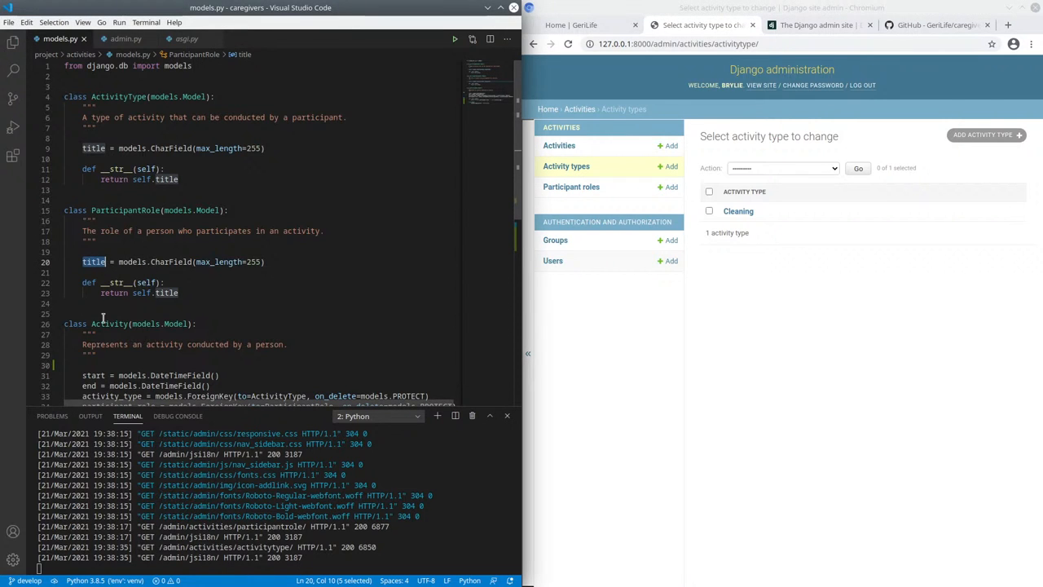
pyautogui.moveTo(225, 274)
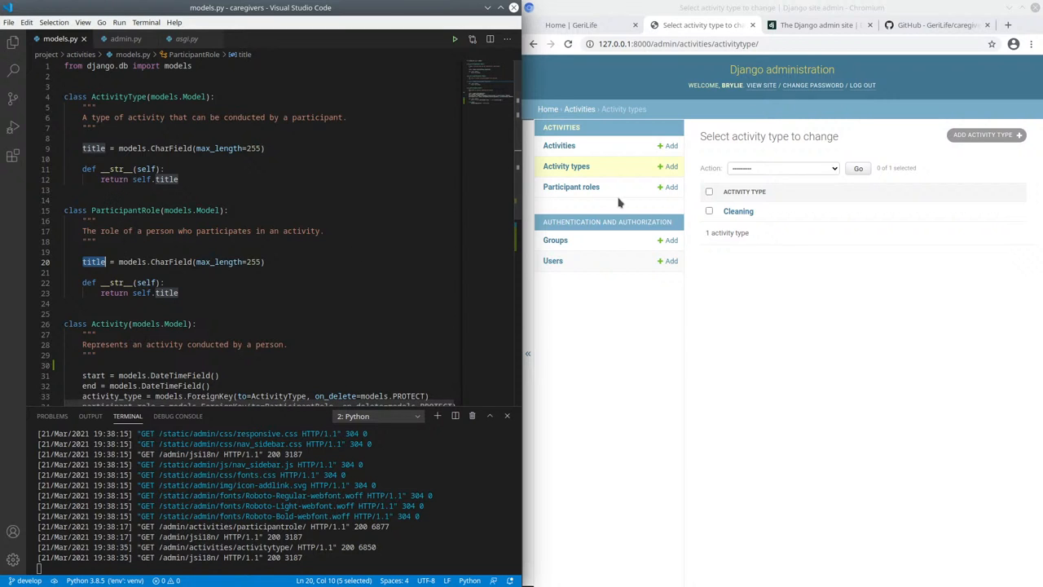
pyautogui.click(572, 186)
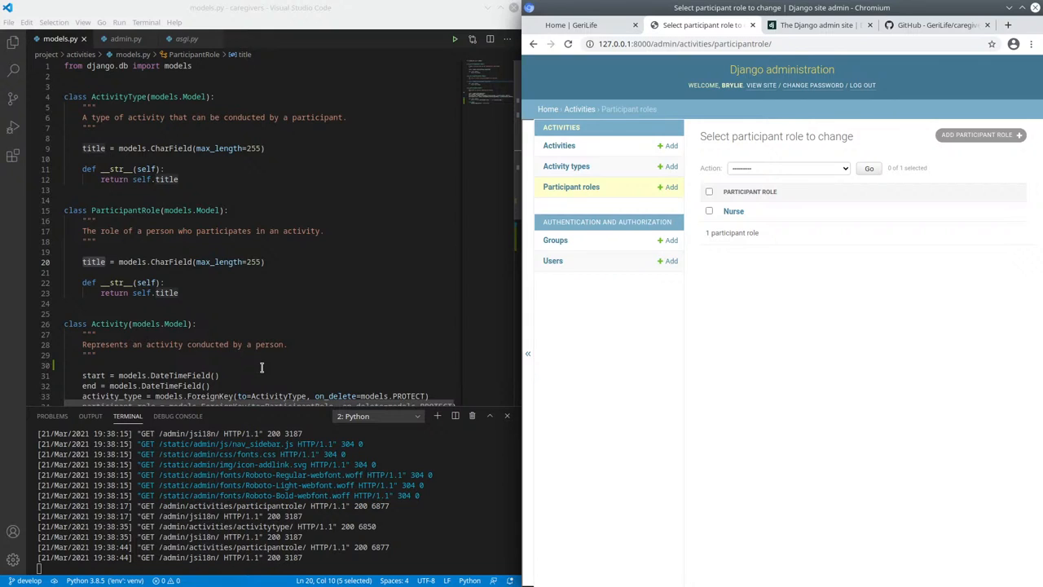
pyautogui.moveTo(259, 364)
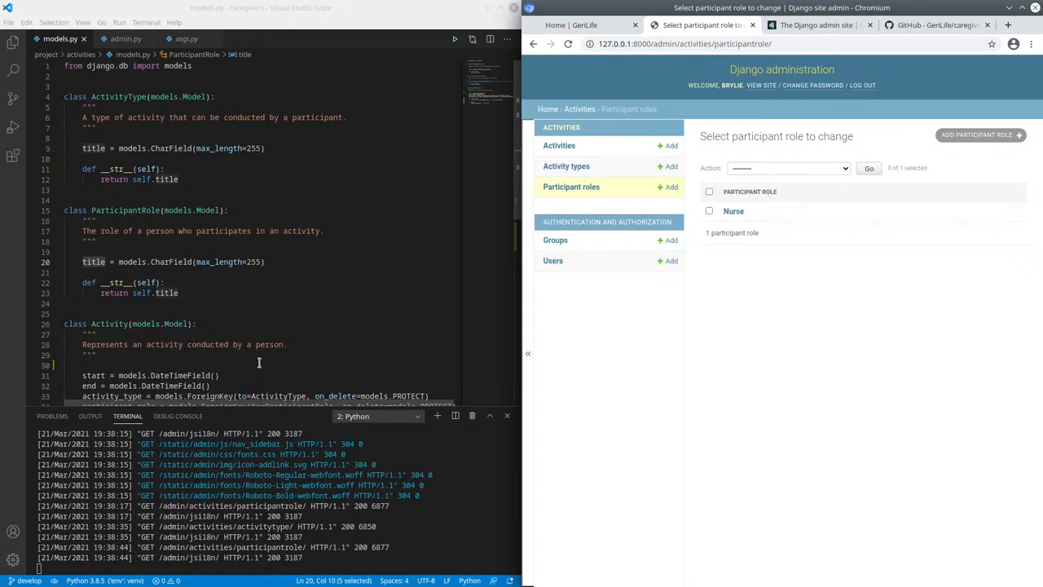
pyautogui.moveTo(288, 278)
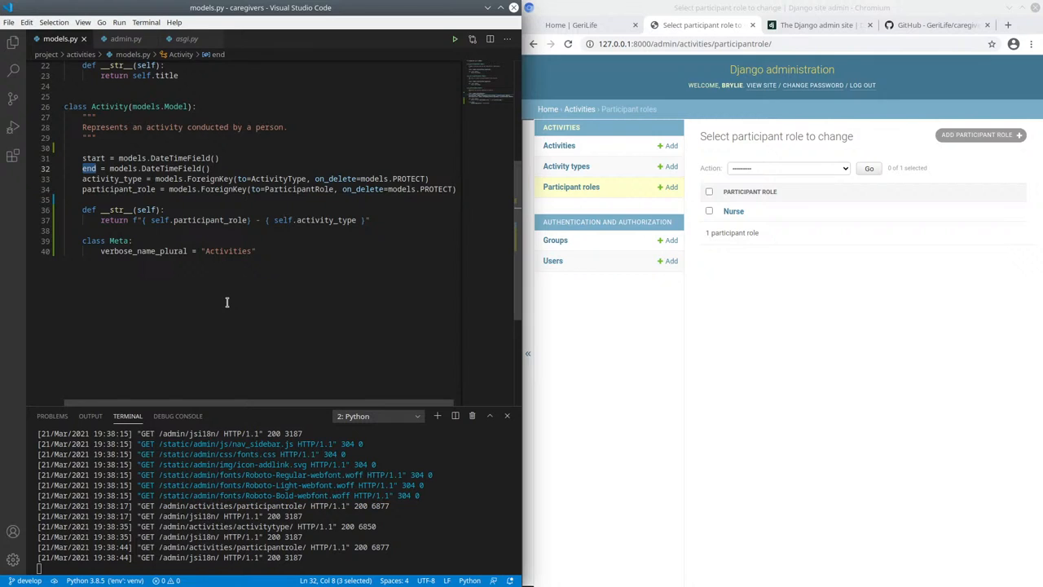
pyautogui.moveTo(278, 298)
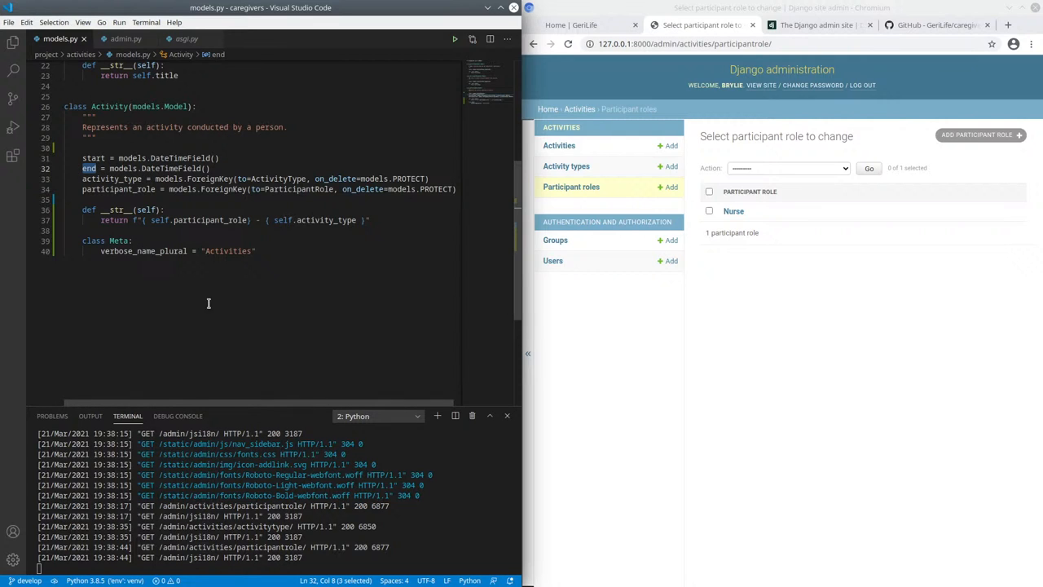
# Highlight Activity's activity_type and participant_role foreign key fields in models.py.
pyautogui.doubleClick(111, 179)
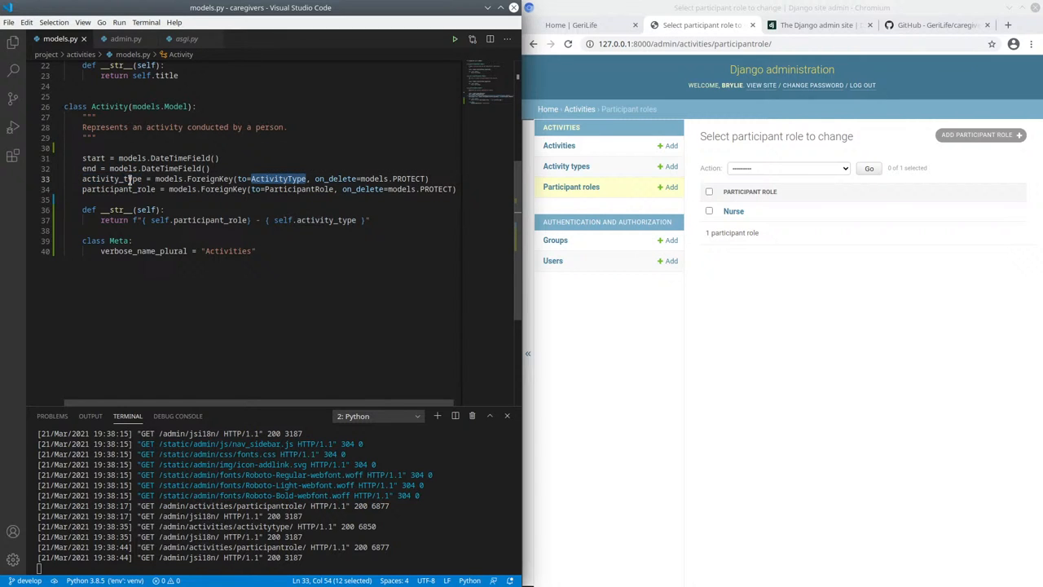
pyautogui.doubleClick(111, 178)
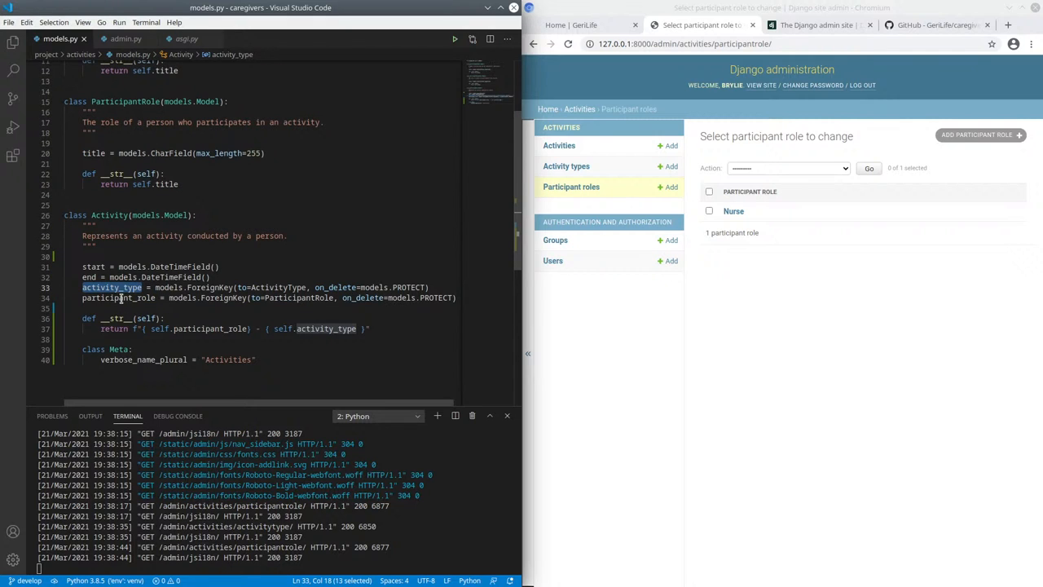
pyautogui.doubleClick(222, 297)
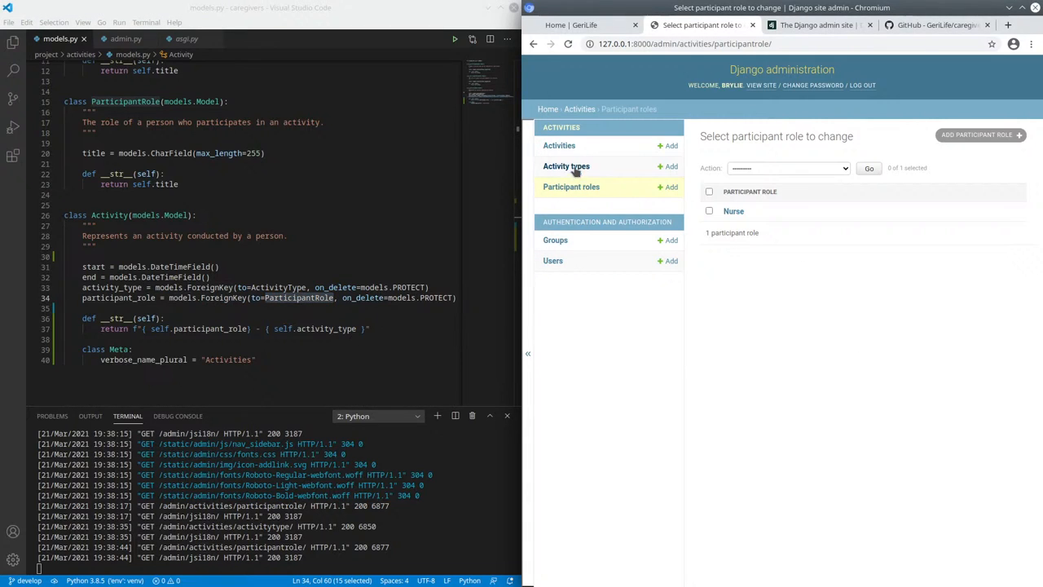
# Browse the admin lists, then add and save a Nurse – Cleaning activity.
pyautogui.click(567, 166)
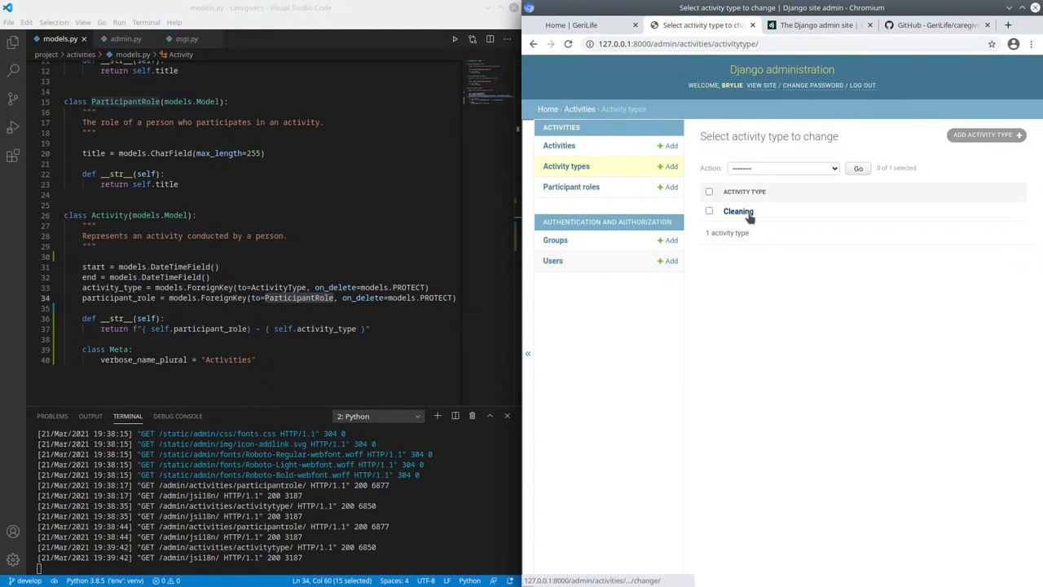
pyautogui.click(571, 187)
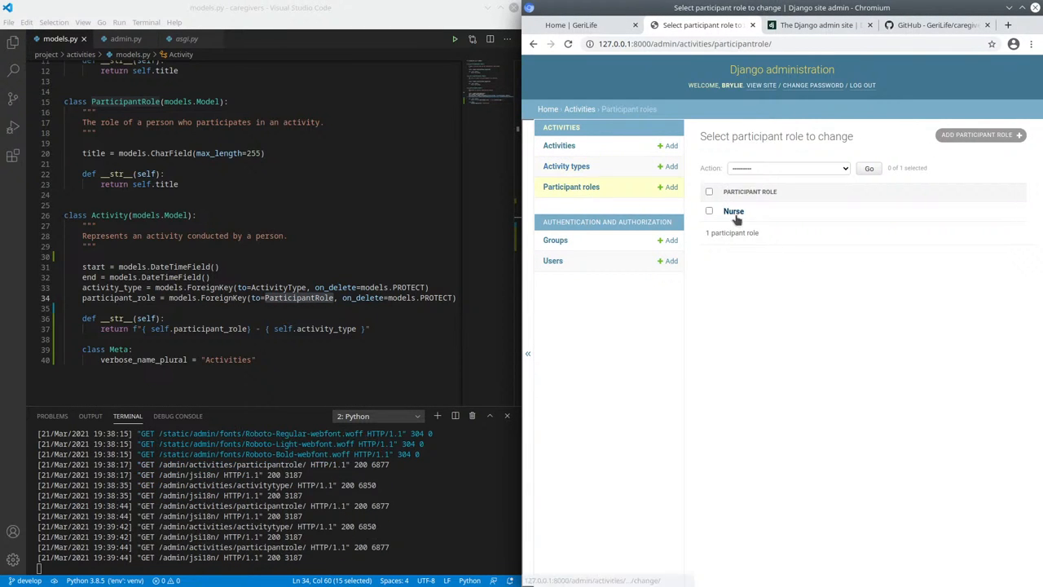
pyautogui.click(559, 145)
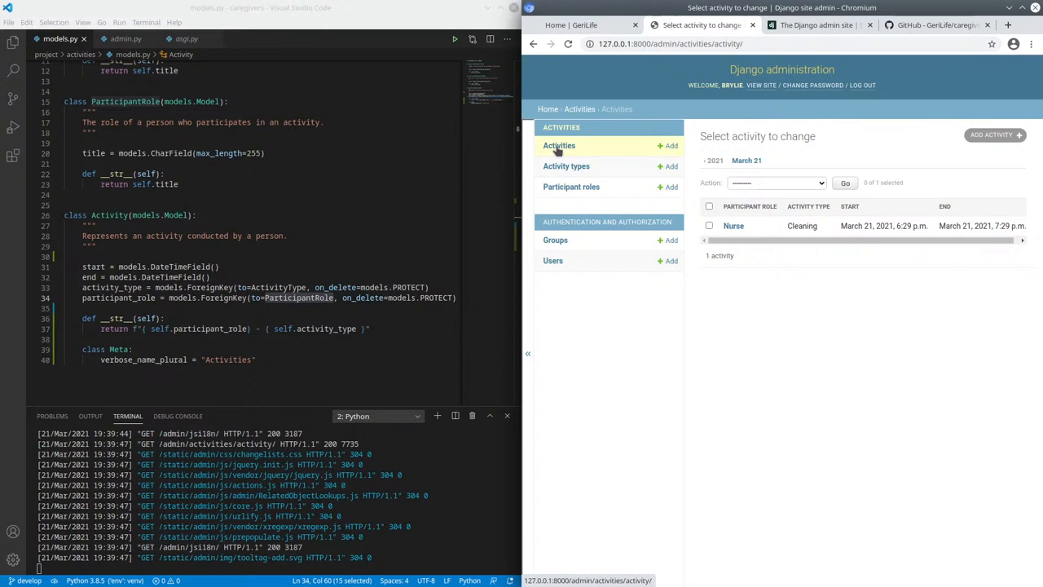
pyautogui.click(991, 135)
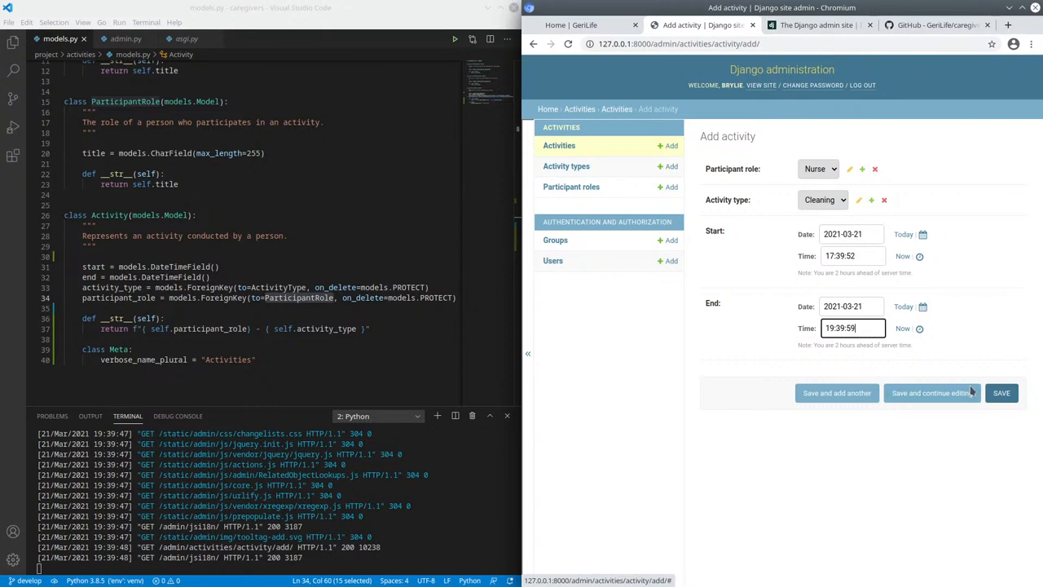
pyautogui.click(1001, 393)
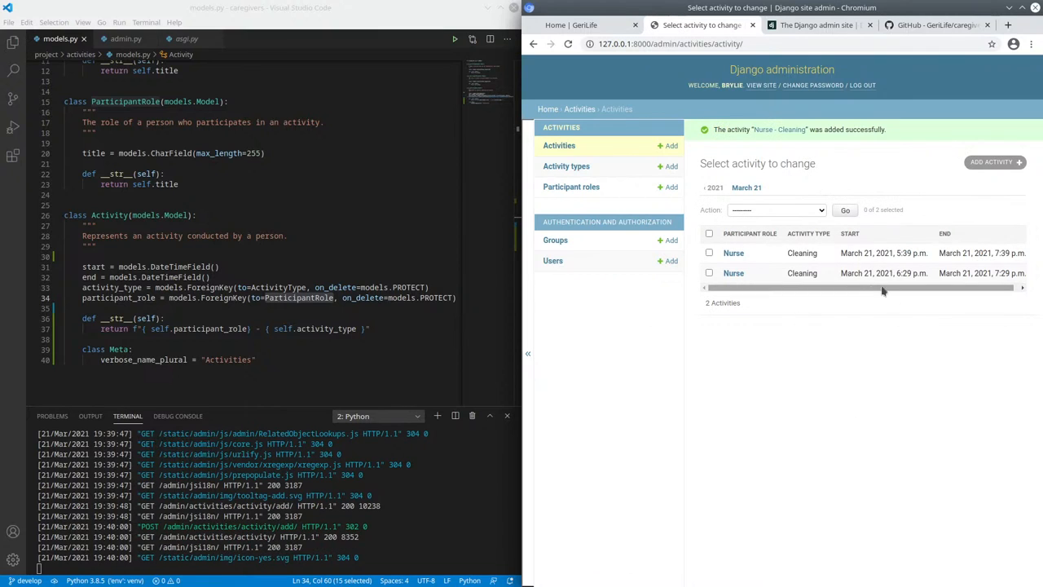
pyautogui.moveTo(595, 284)
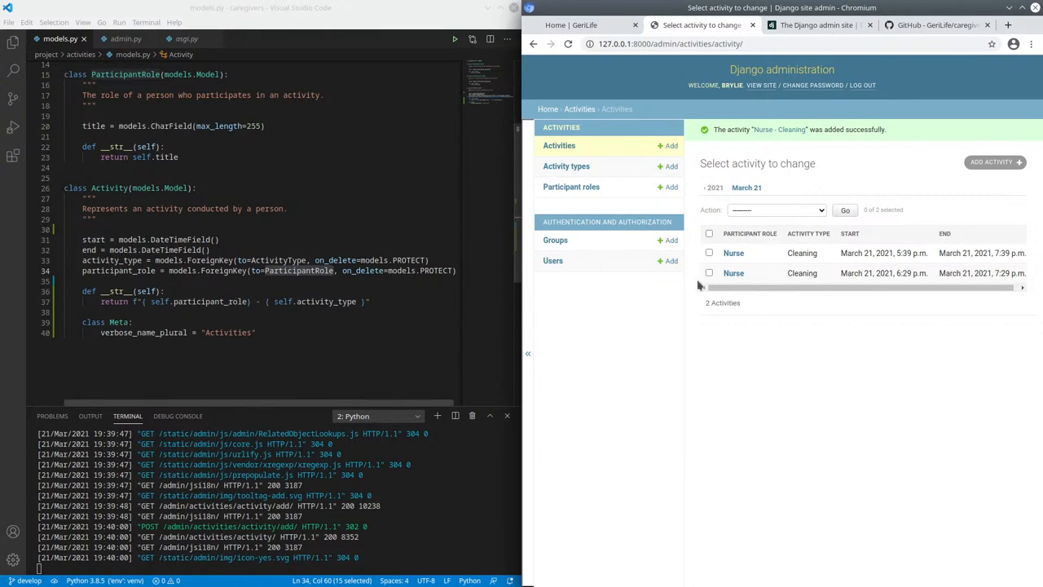
pyautogui.moveTo(508, 368)
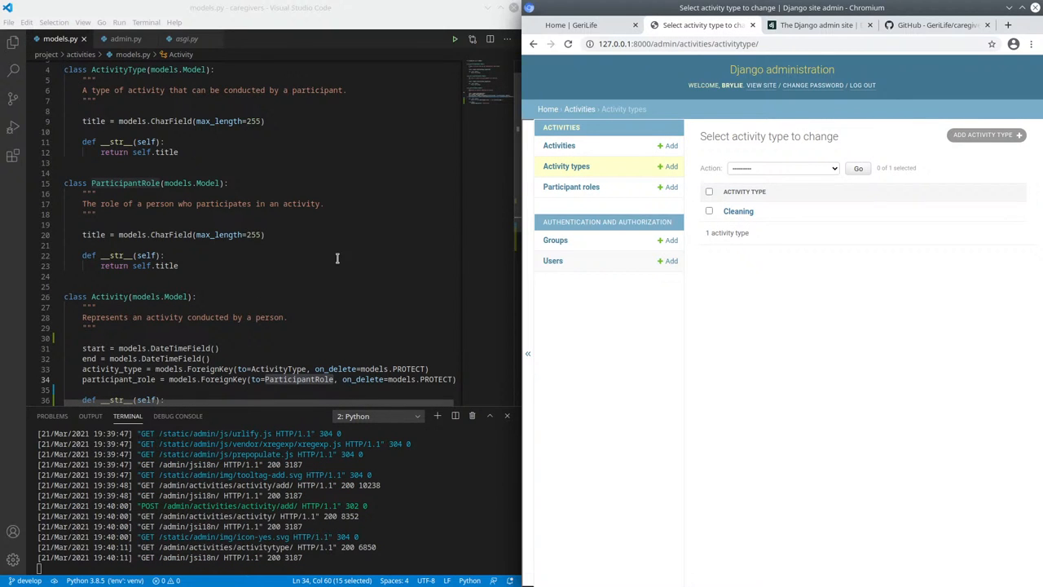
# Select ParticipantRole's __str__ and class names while checking the admin roles and activities lists.
pyautogui.moveTo(82, 255); pyautogui.dragTo(178, 265)
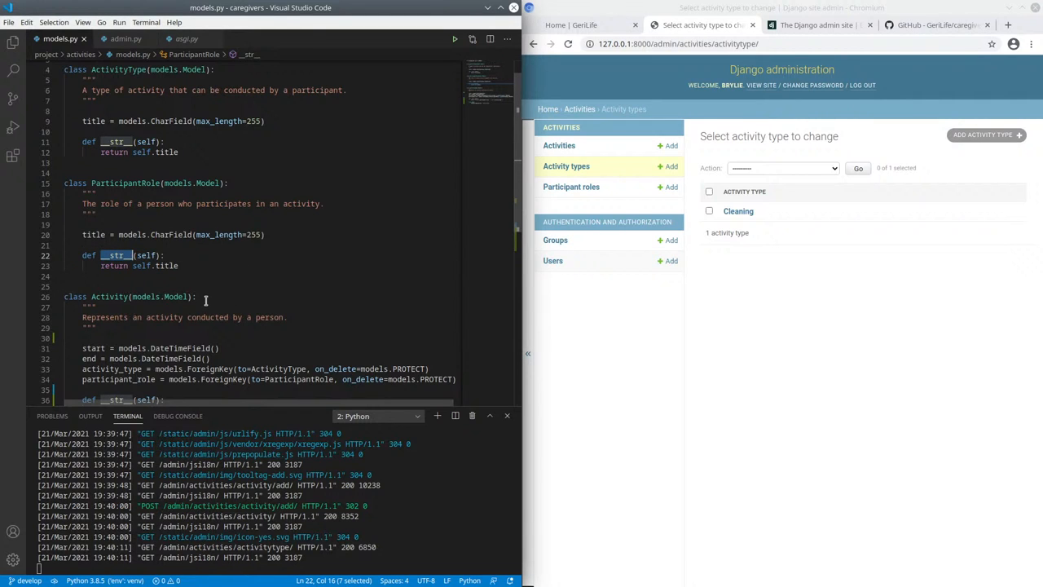
pyautogui.moveTo(167, 270)
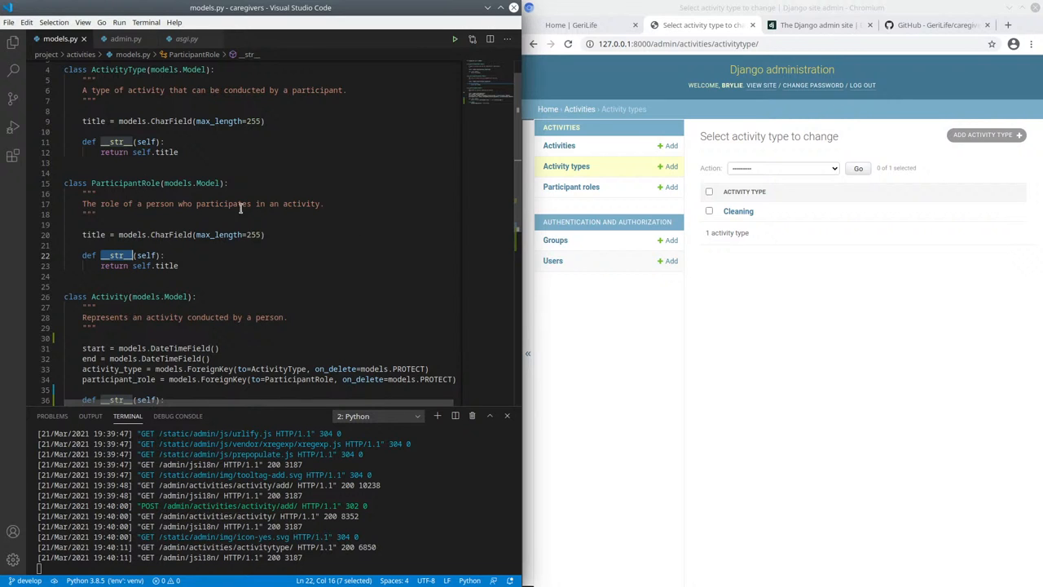
pyautogui.click(572, 186)
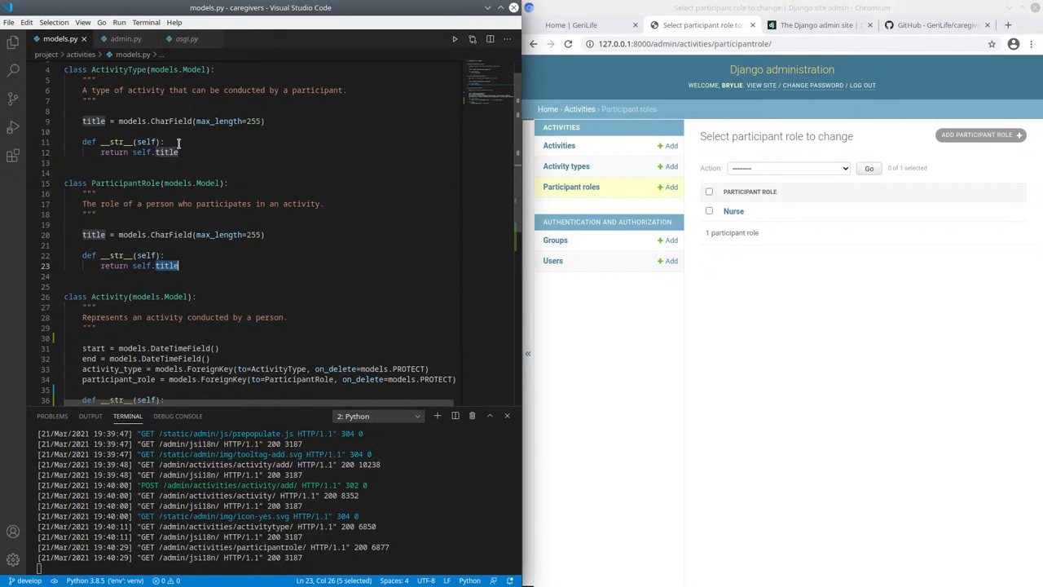
pyautogui.moveTo(85, 142); pyautogui.dragTo(178, 152)
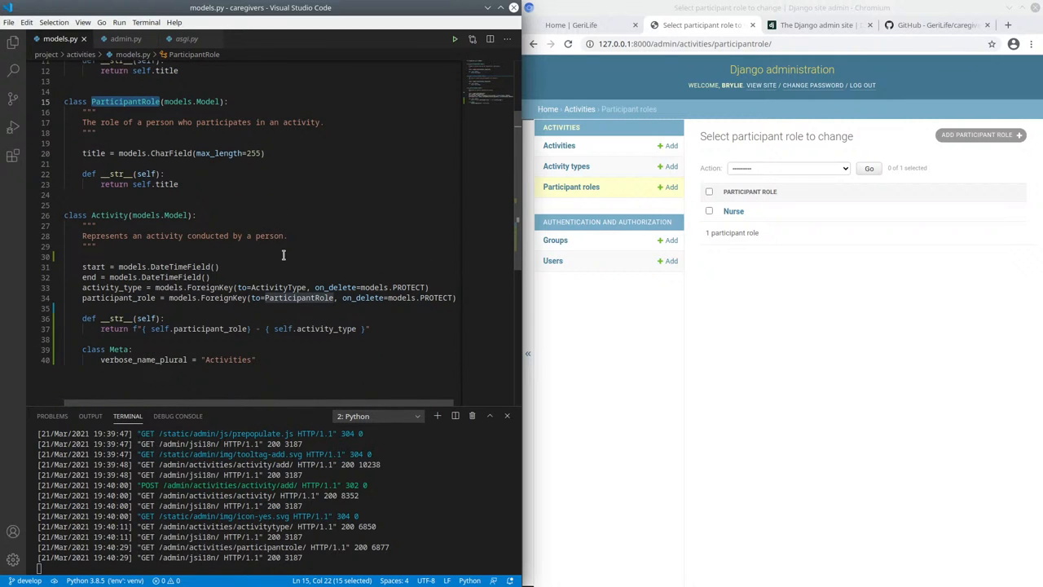
pyautogui.moveTo(289, 269)
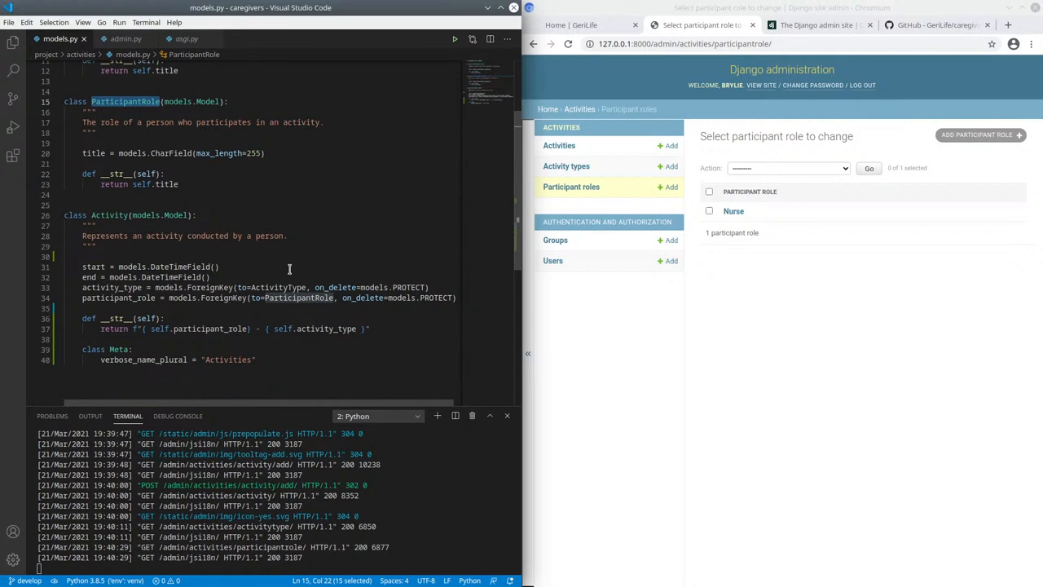
pyautogui.doubleClick(110, 215)
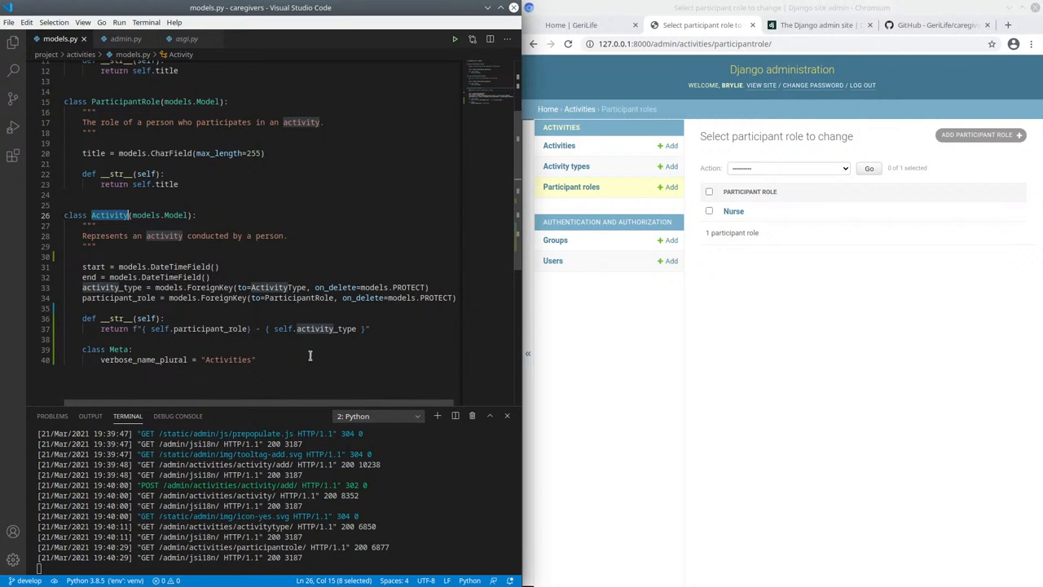
pyautogui.click(559, 145)
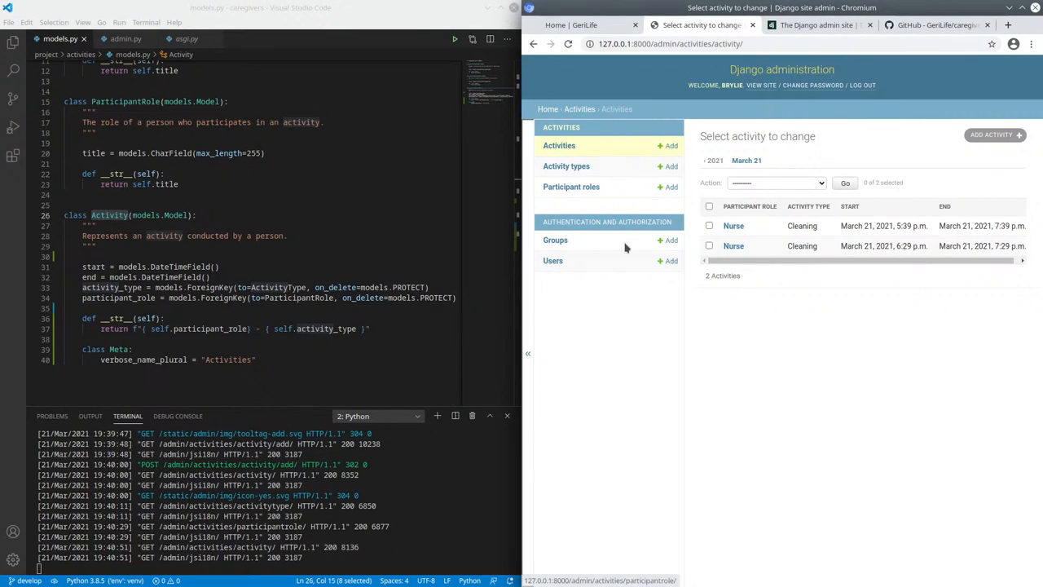
pyautogui.moveTo(644, 401)
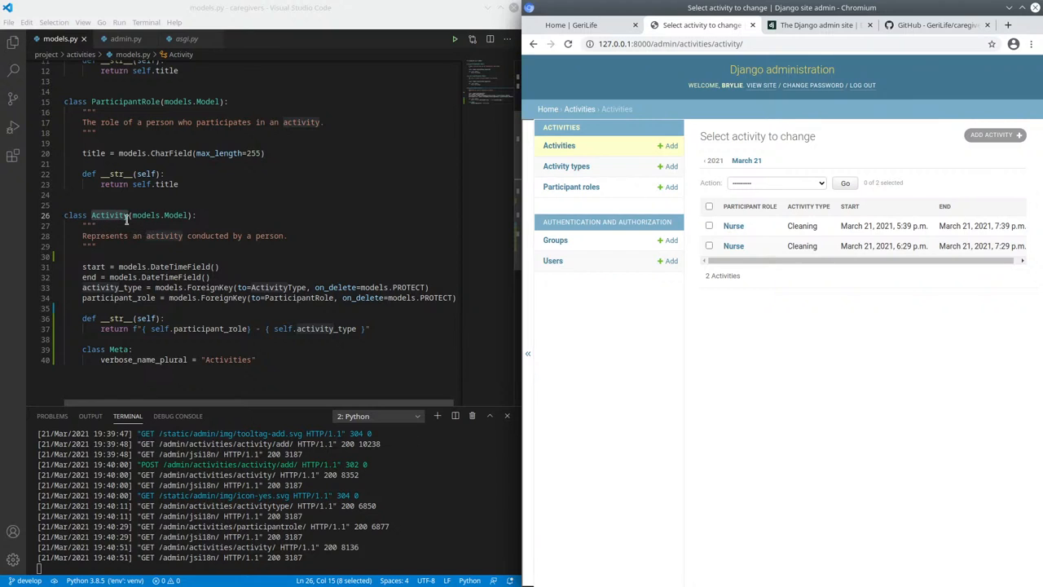
pyautogui.moveTo(470, 308)
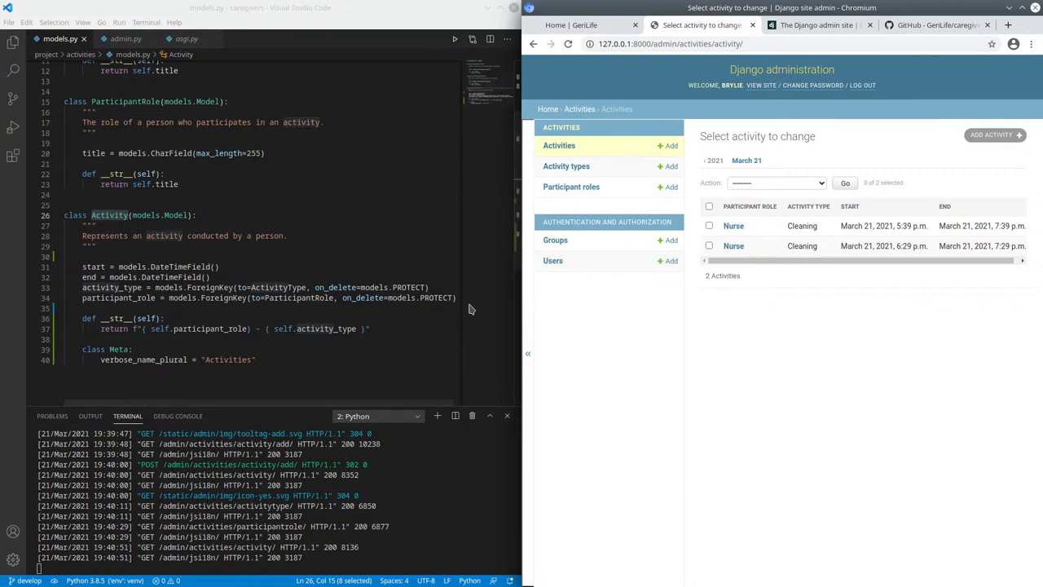
# Highlight Activity's Meta plural name 'Activities', then open the Add participant role form.
pyautogui.doubleClick(118, 349)
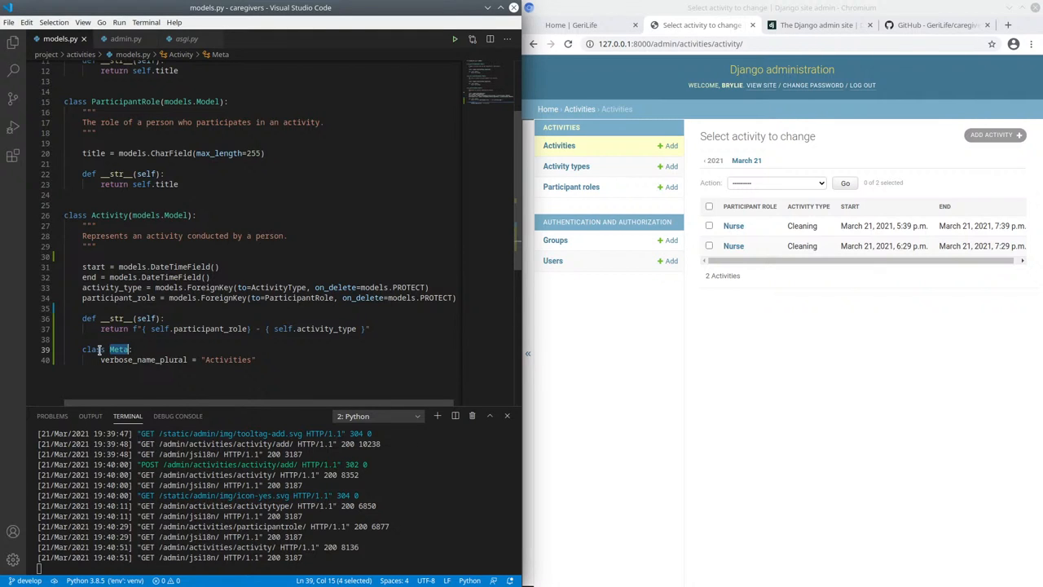
pyautogui.doubleClick(142, 360)
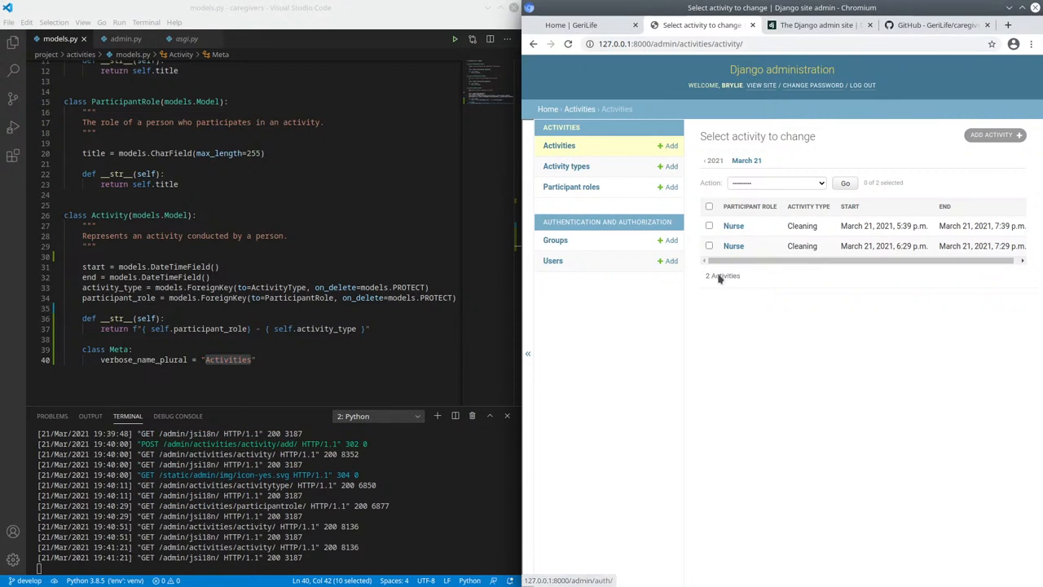
pyautogui.moveTo(849, 370)
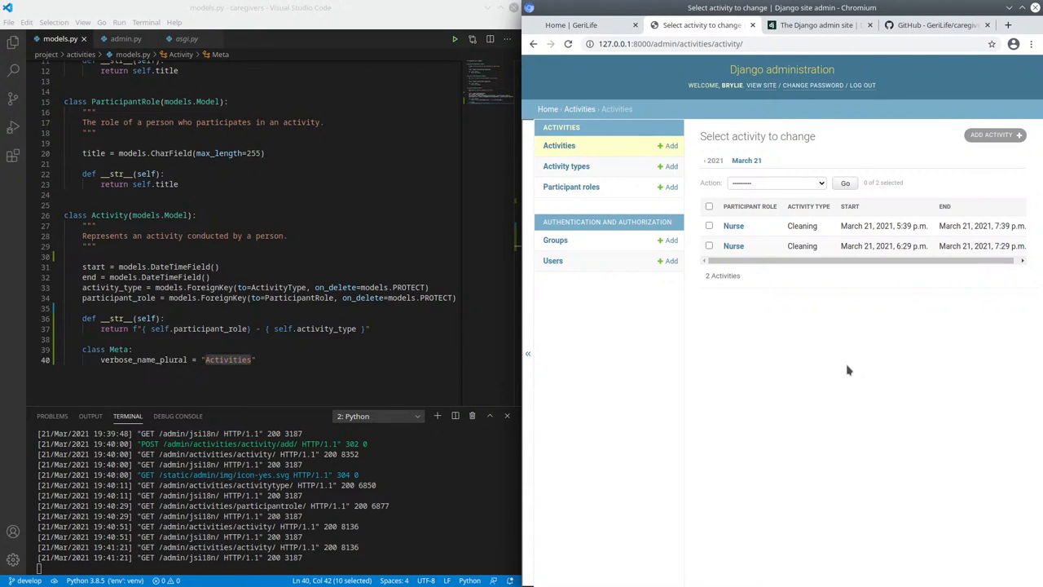
pyautogui.moveTo(720, 346)
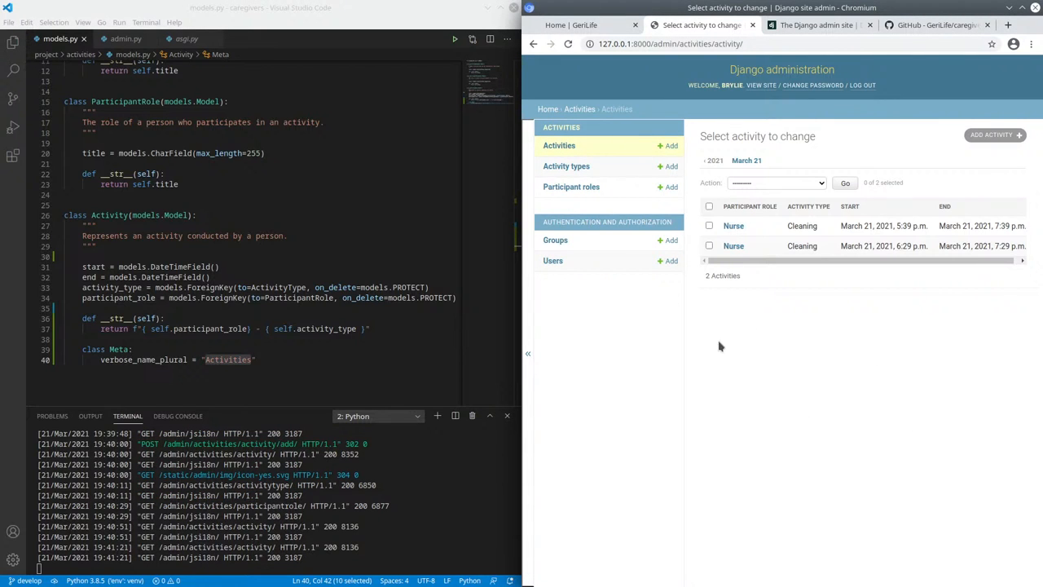
pyautogui.click(671, 186)
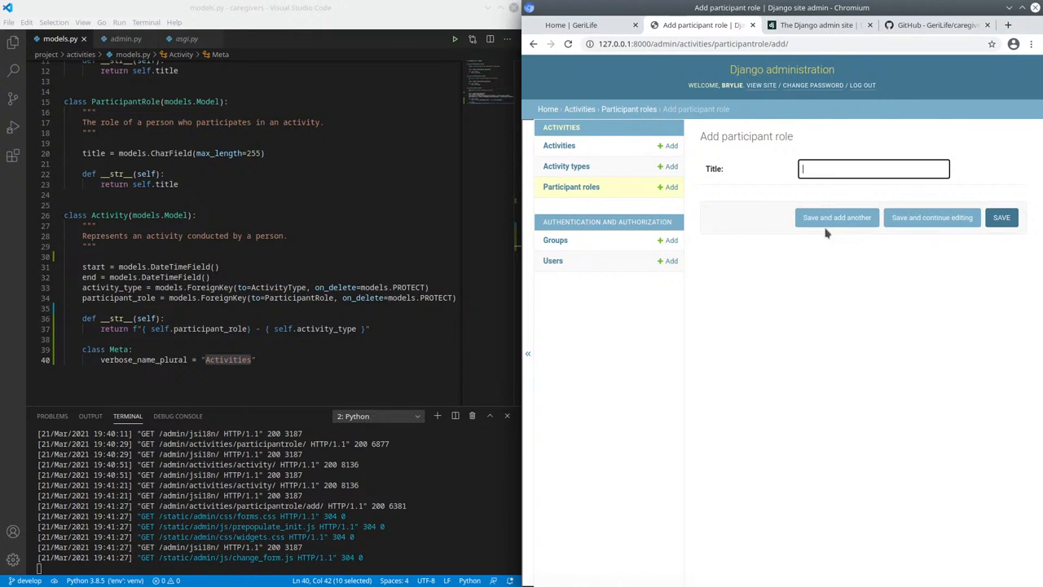
# Start a new activity and create the 'Practical Nurse' participant role from its form.
pyautogui.click(559, 145)
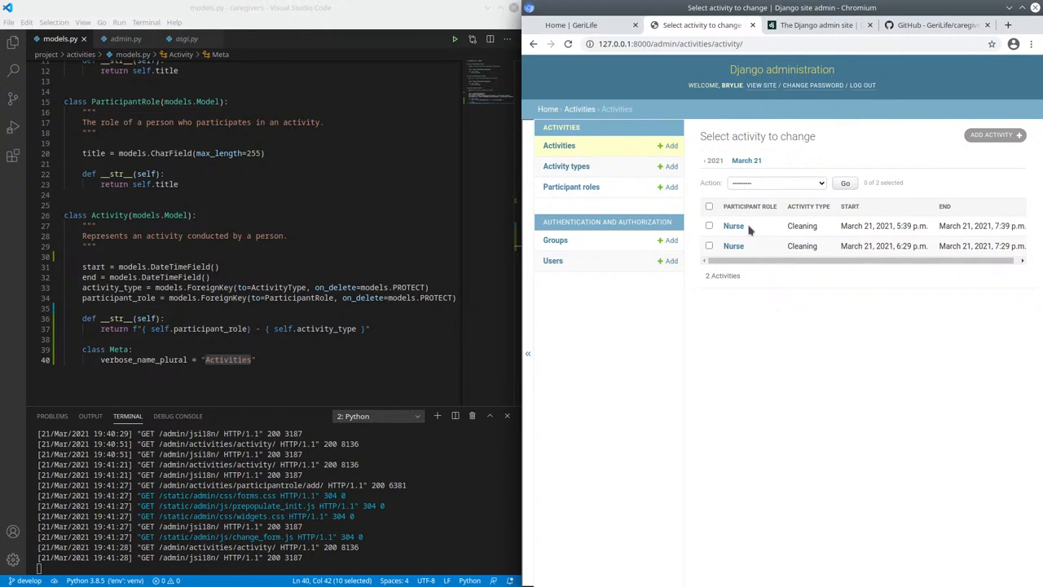
pyautogui.click(991, 134)
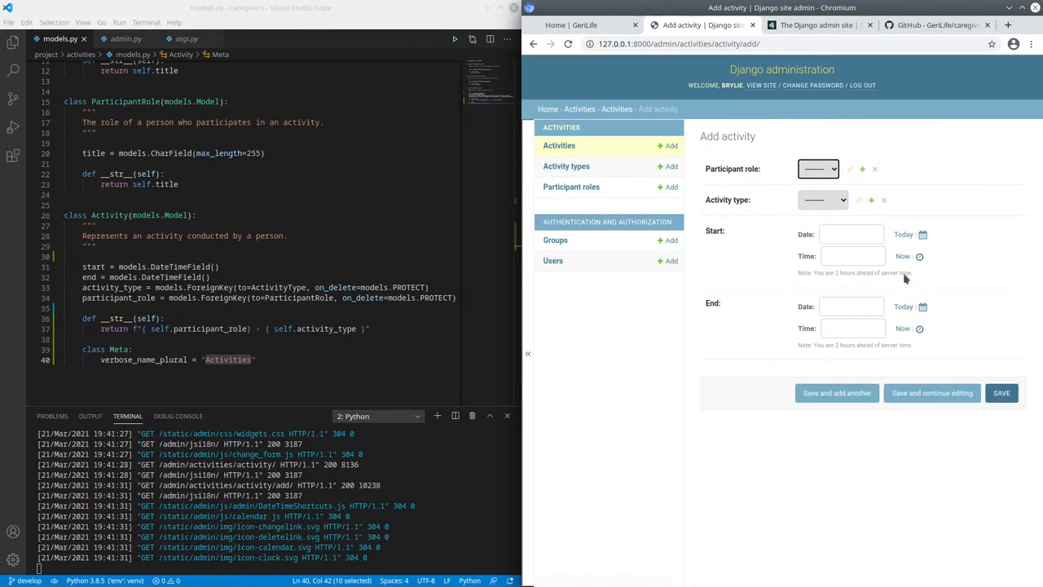
pyautogui.moveTo(868, 172)
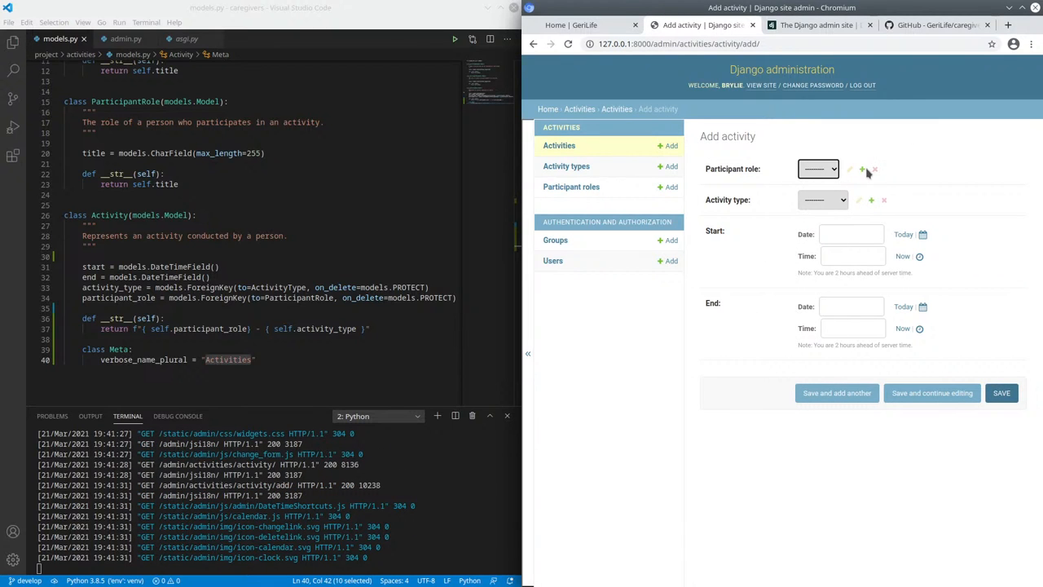
pyautogui.click(862, 169)
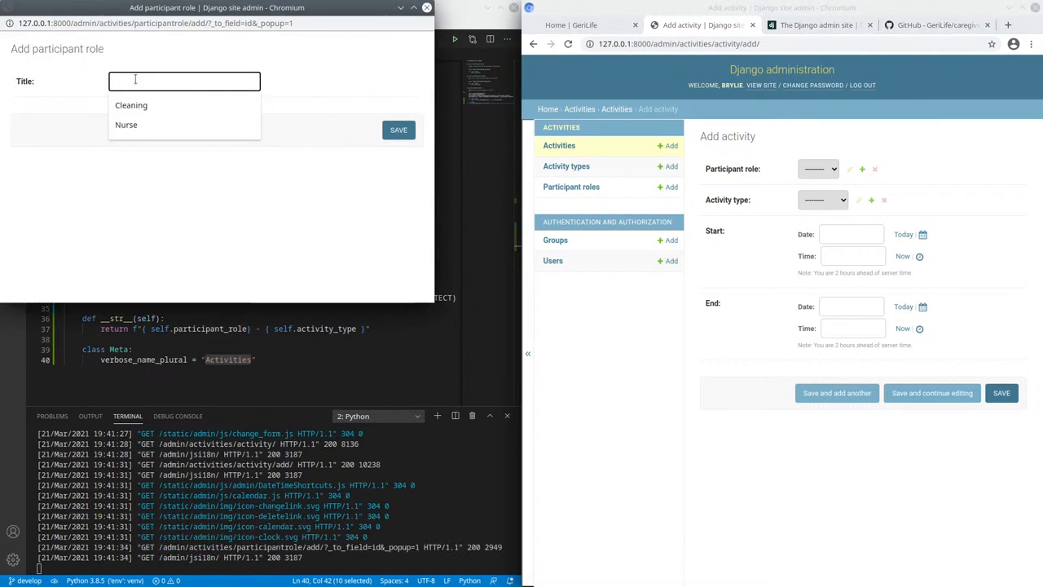
pyautogui.write('Practical')
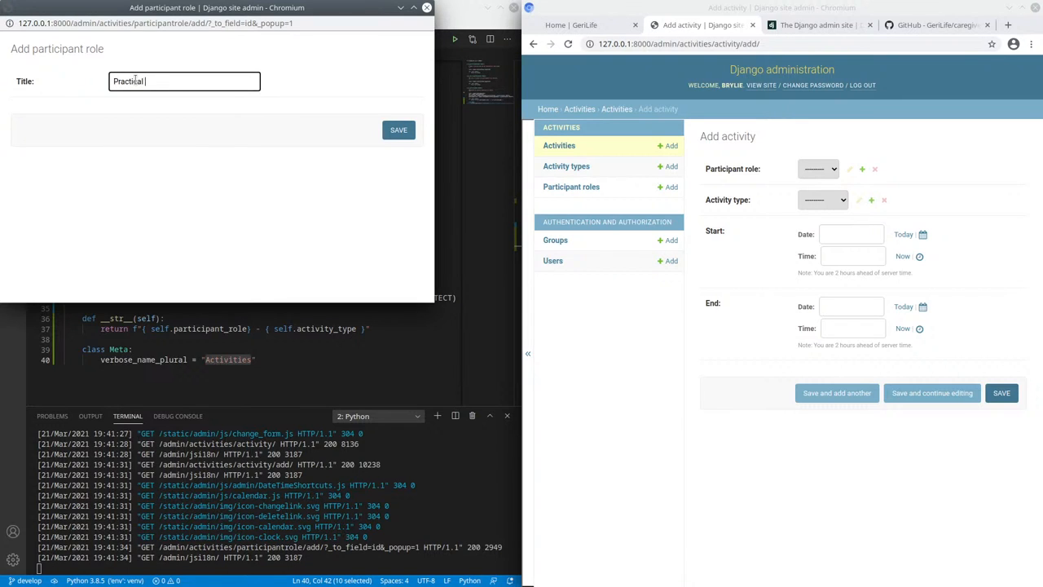
pyautogui.write('Nurse')
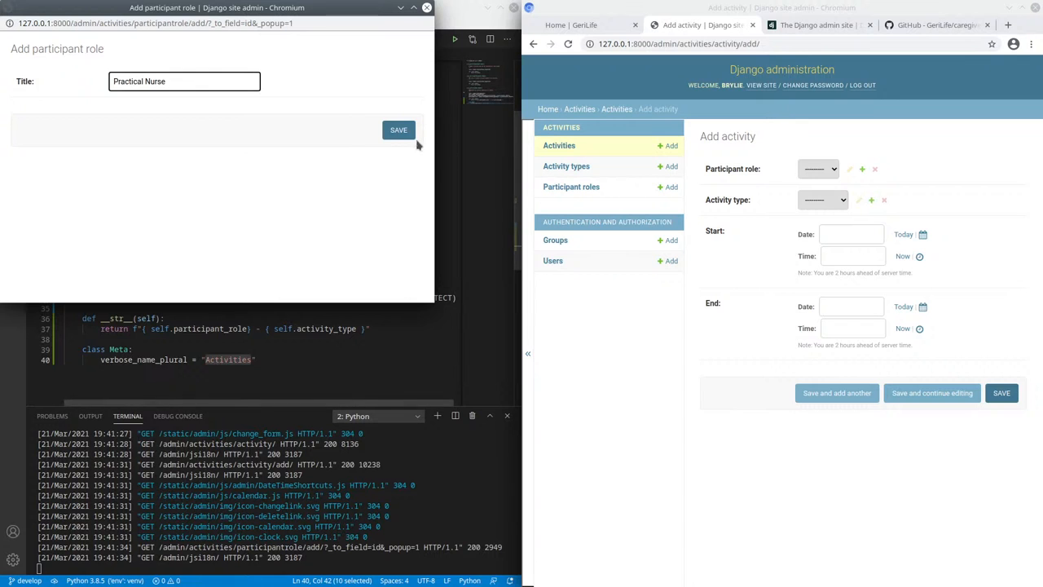
pyautogui.click(398, 129)
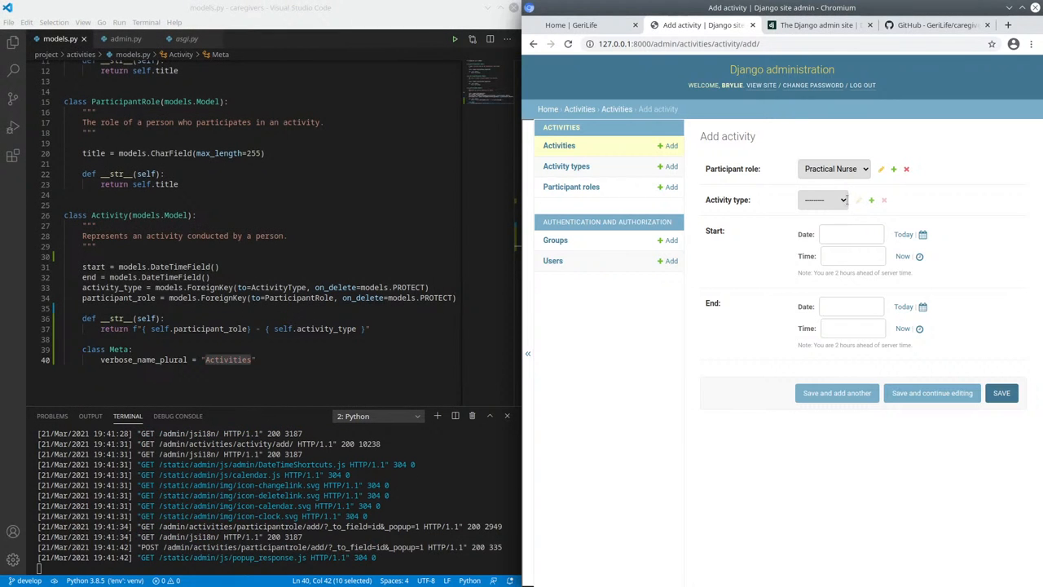
# Create the 'Hygiene' activity type, checking its spelling online before saving.
pyautogui.click(871, 199)
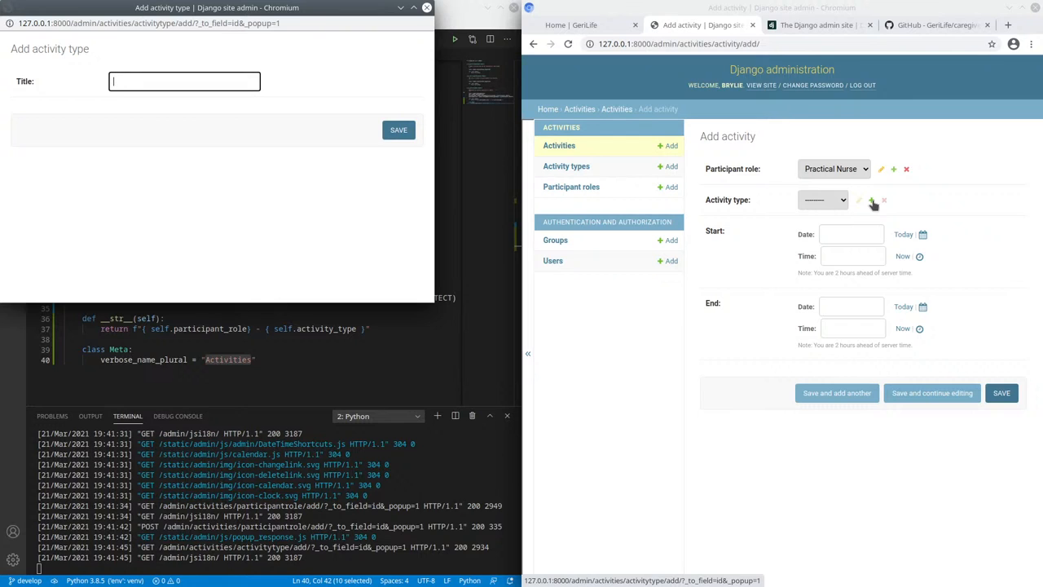
pyautogui.write('Hygeine')
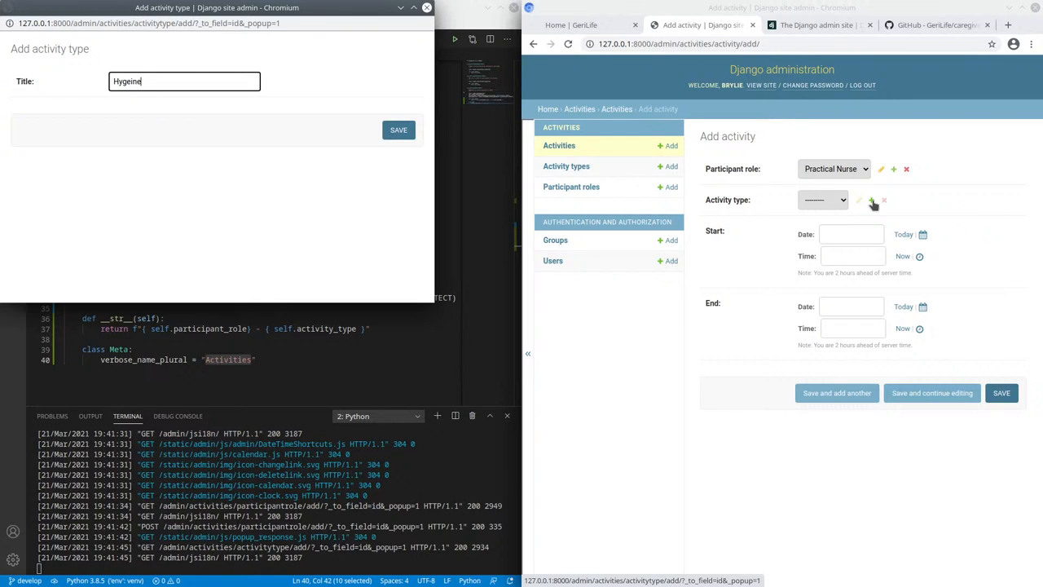
pyautogui.click(1008, 25)
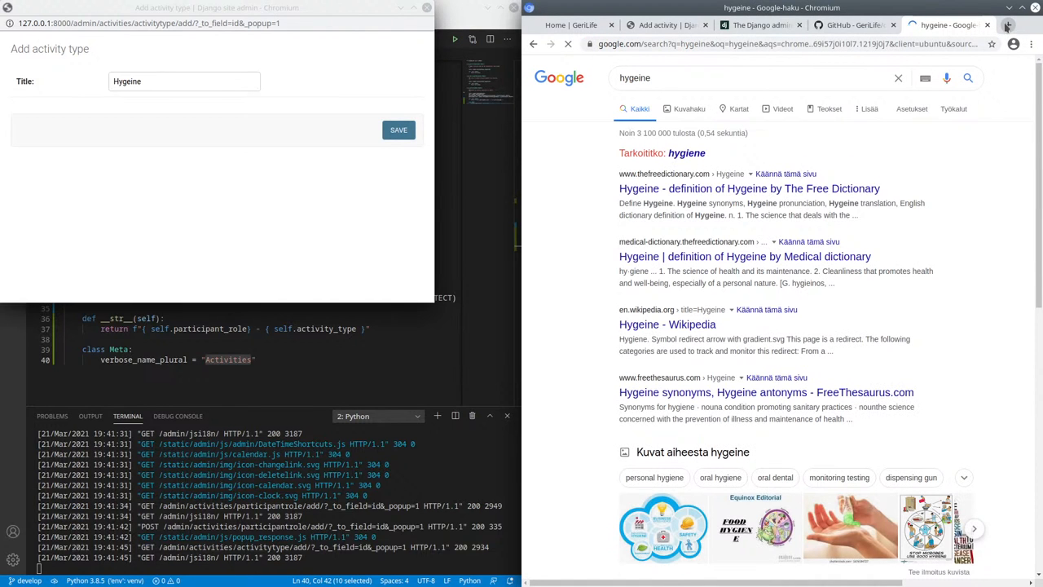
pyautogui.click(660, 25)
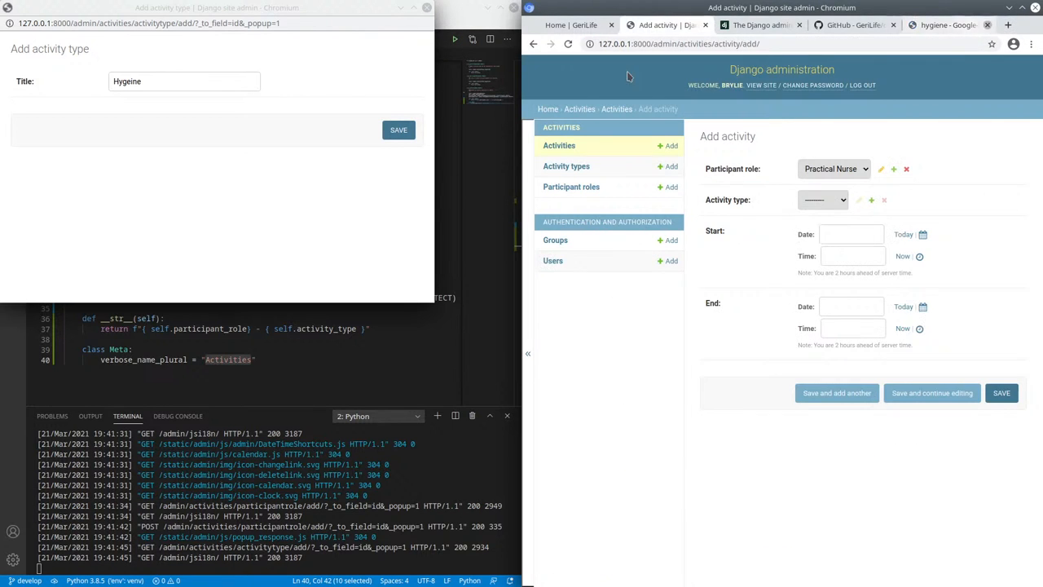
pyautogui.click(184, 81)
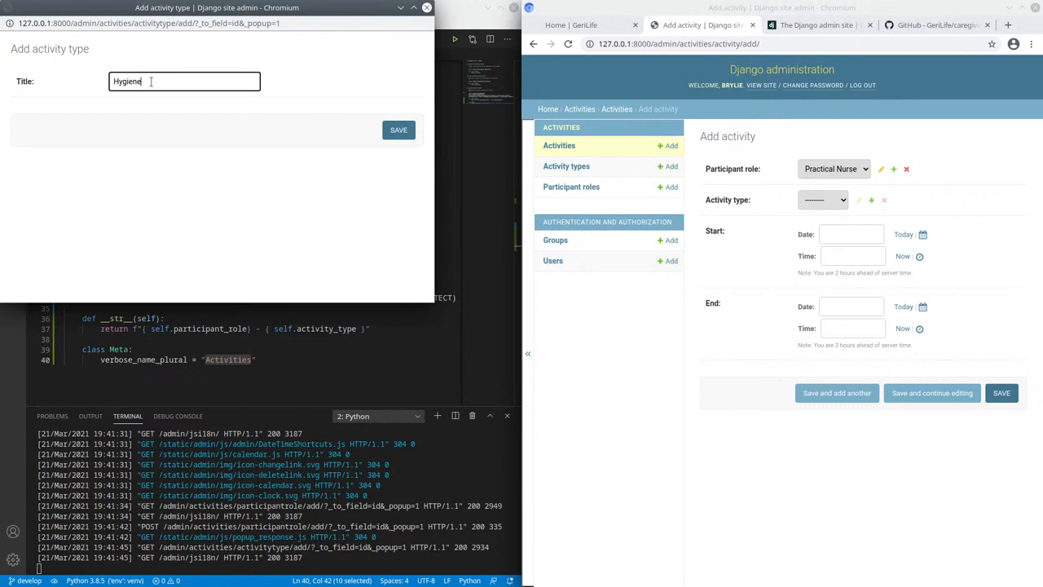
pyautogui.click(398, 129)
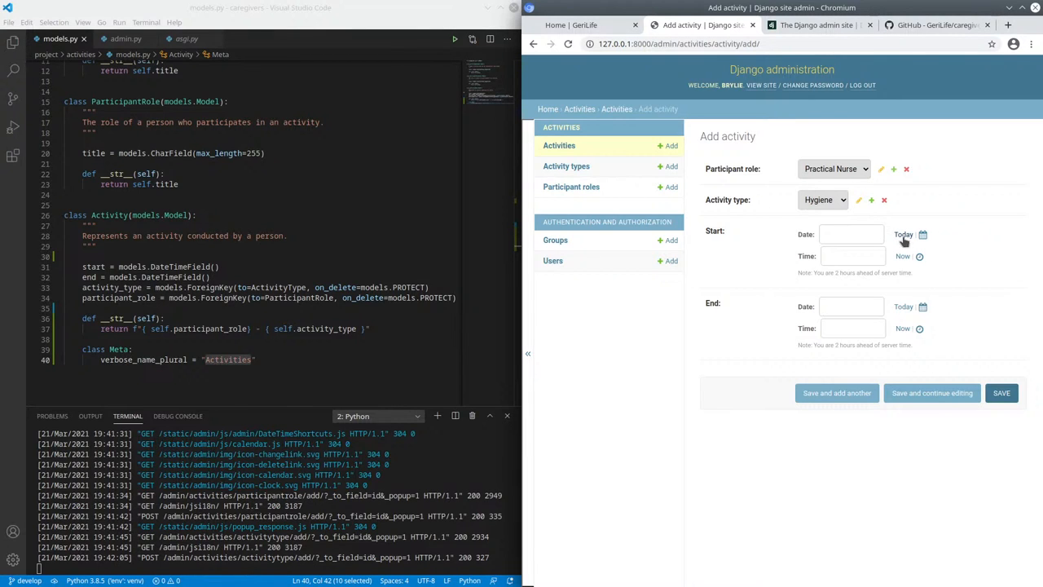
# Set the new activity's start date to today.
pyautogui.click(904, 235)
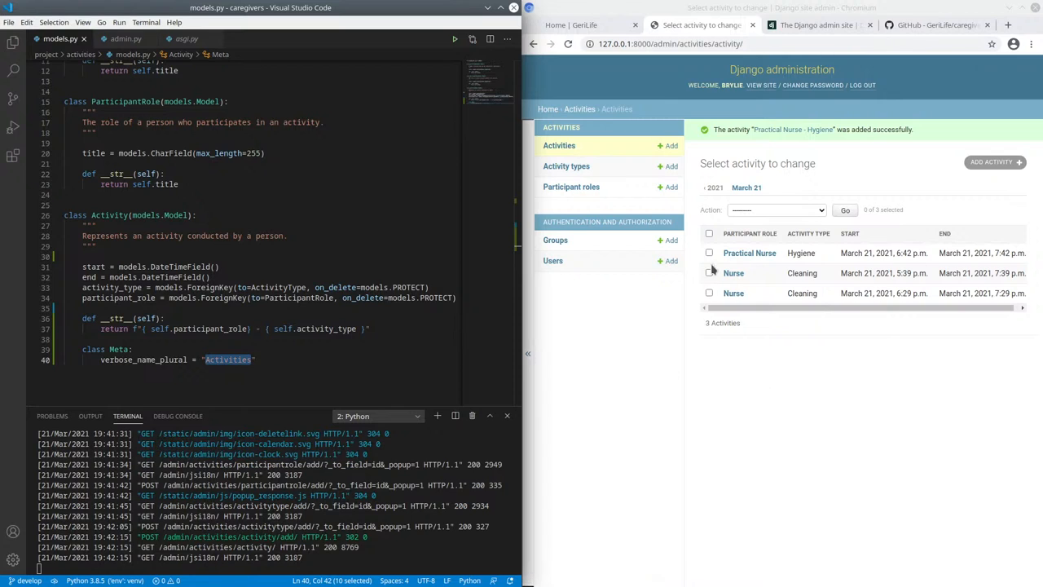
pyautogui.moveTo(538, 161)
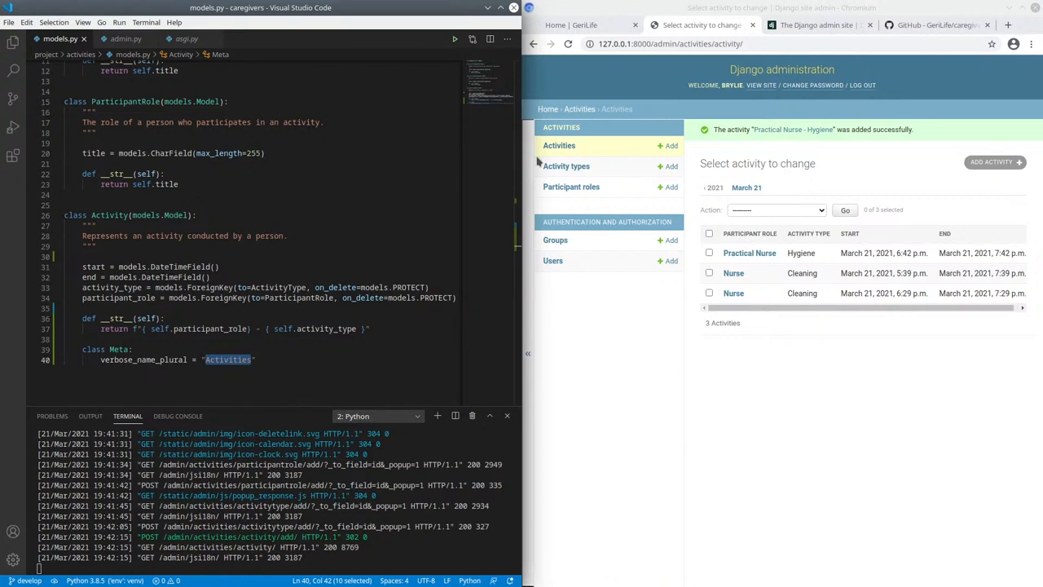
pyautogui.moveTo(596, 176)
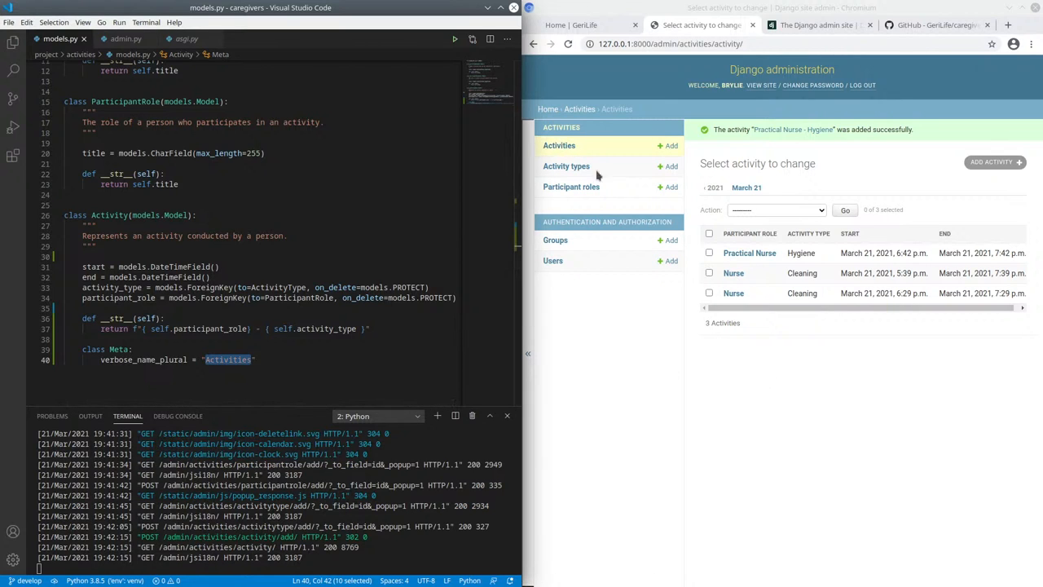
pyautogui.moveTo(772, 250)
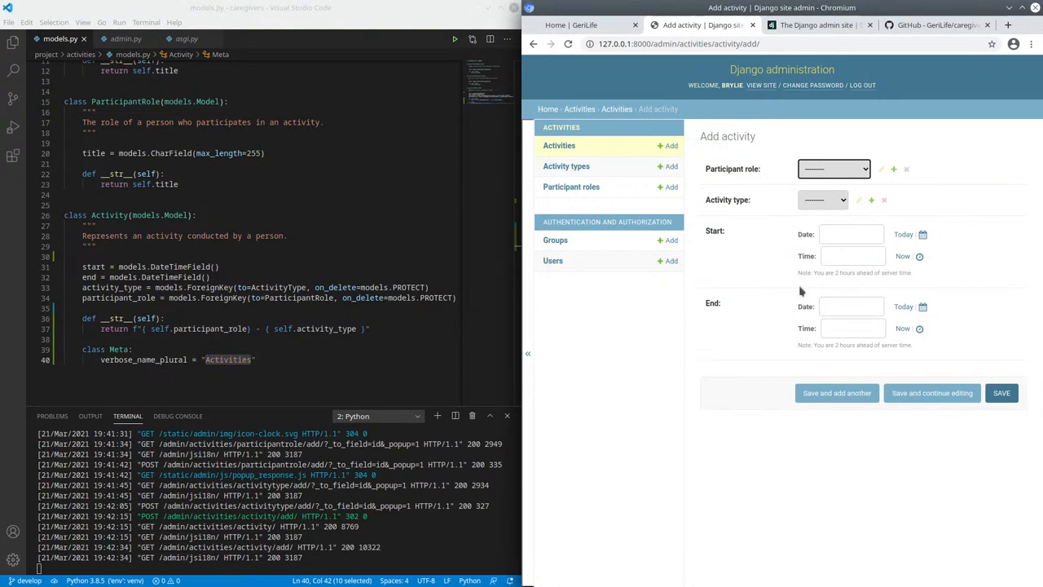
pyautogui.moveTo(839, 356)
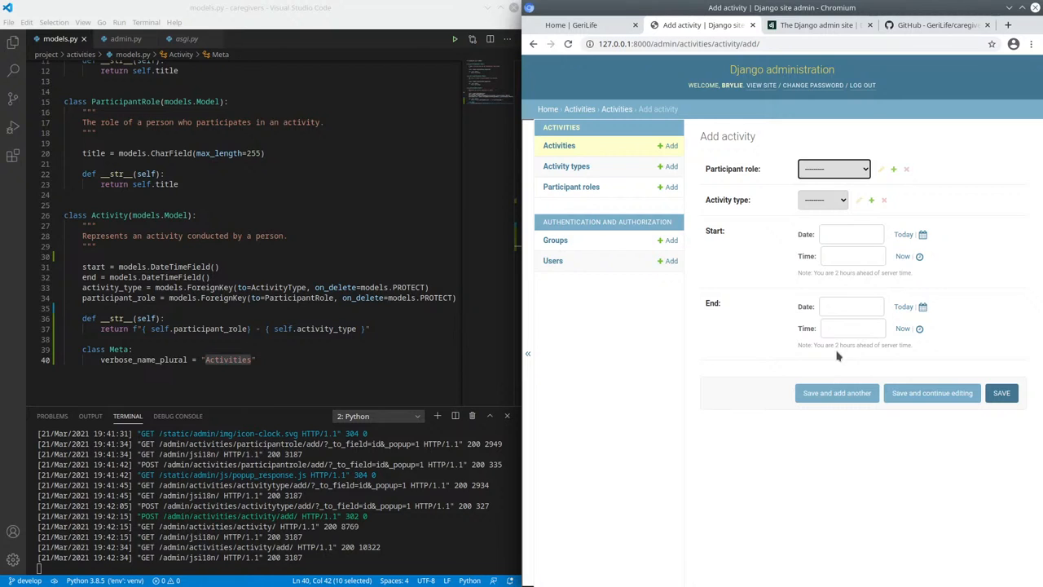
pyautogui.moveTo(859, 163)
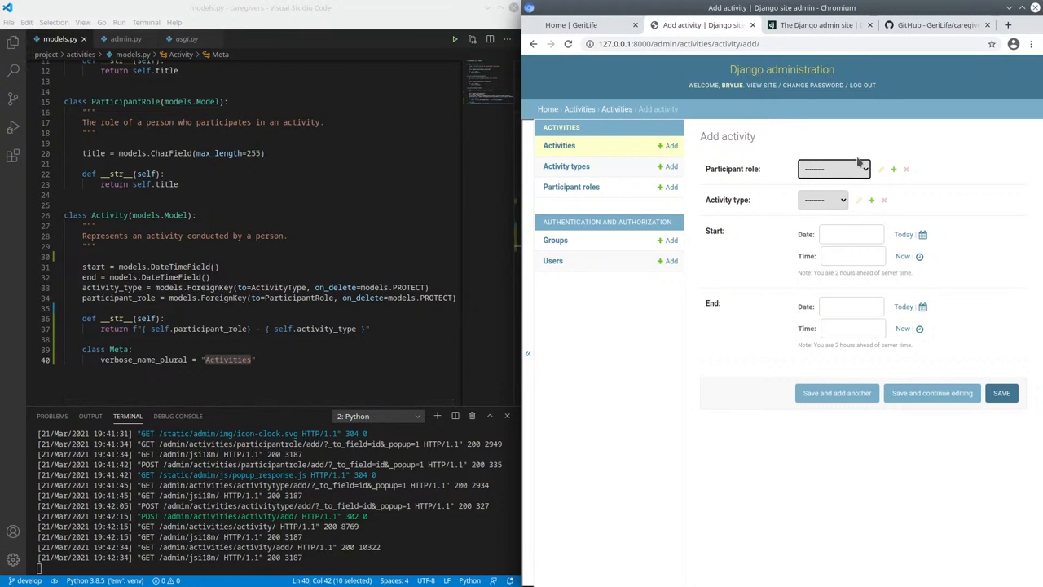
pyautogui.moveTo(831, 191)
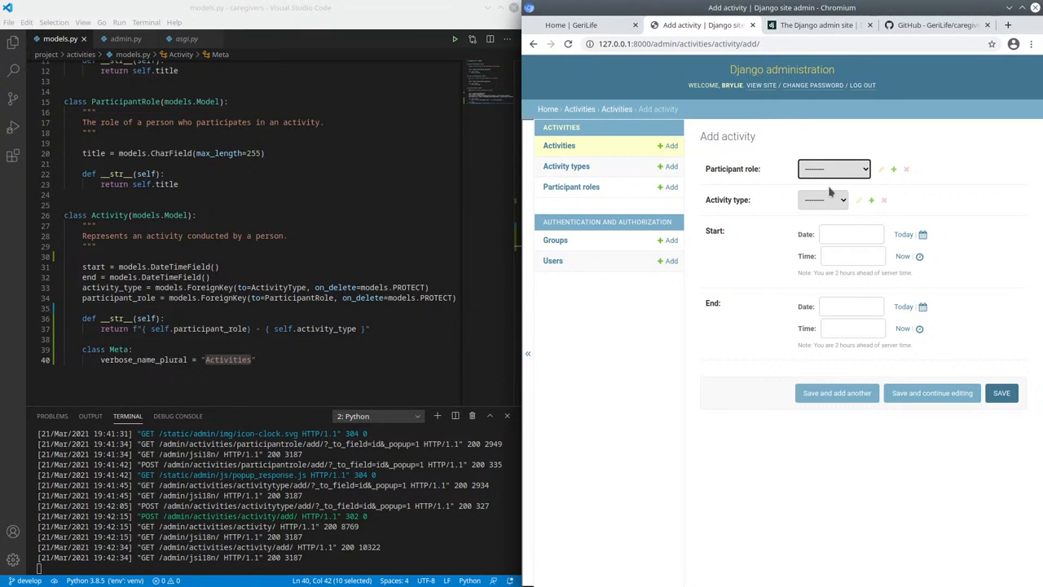
pyautogui.moveTo(888, 288)
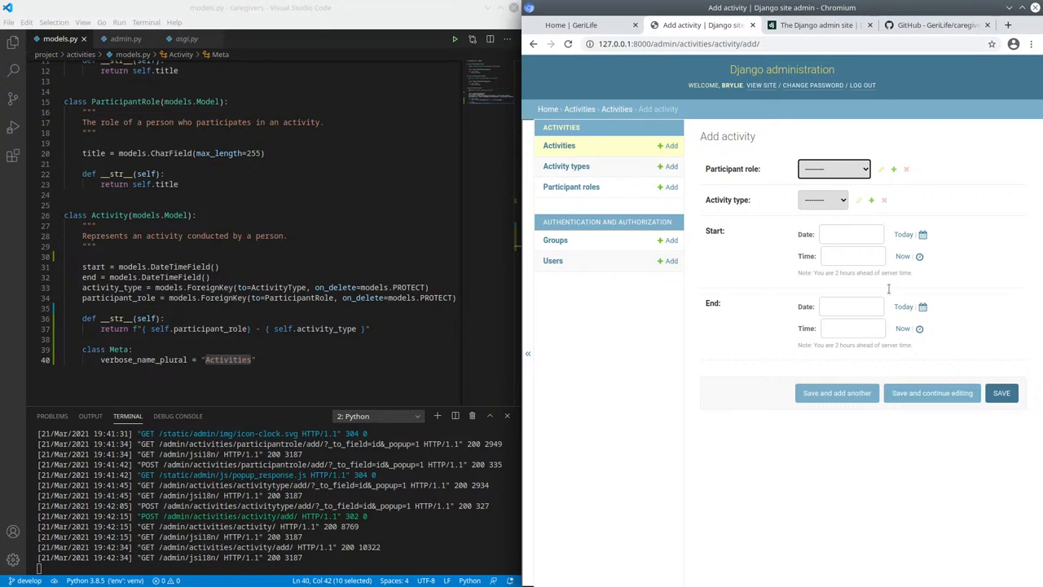
pyautogui.moveTo(681, 367)
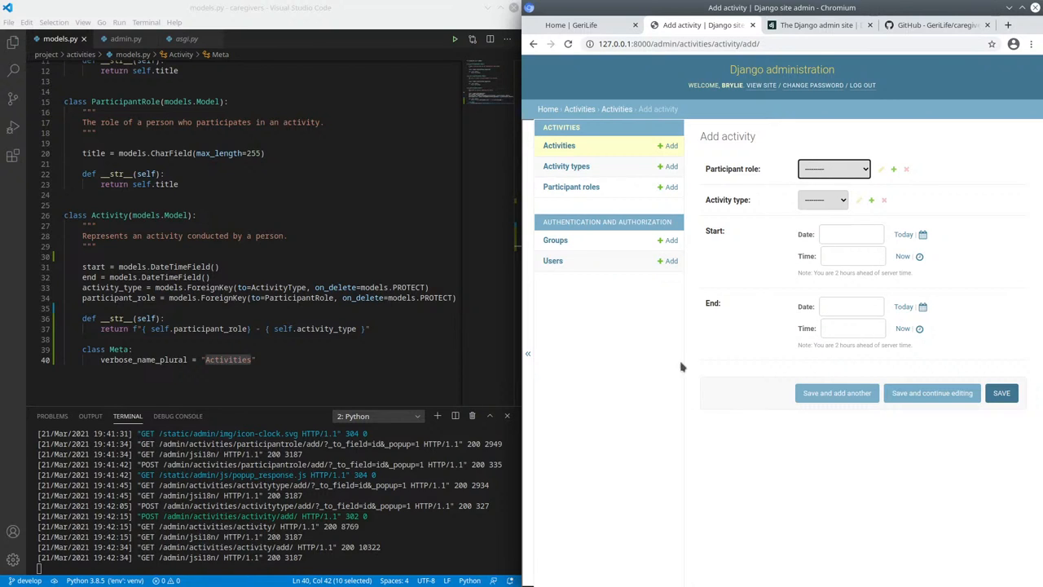
pyautogui.moveTo(931, 314)
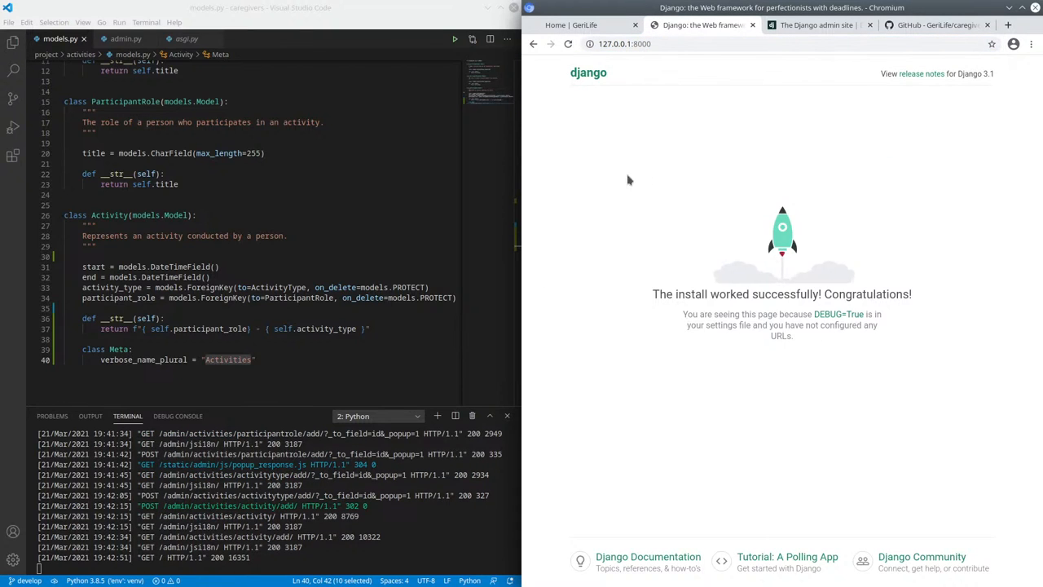
pyautogui.moveTo(592, 333)
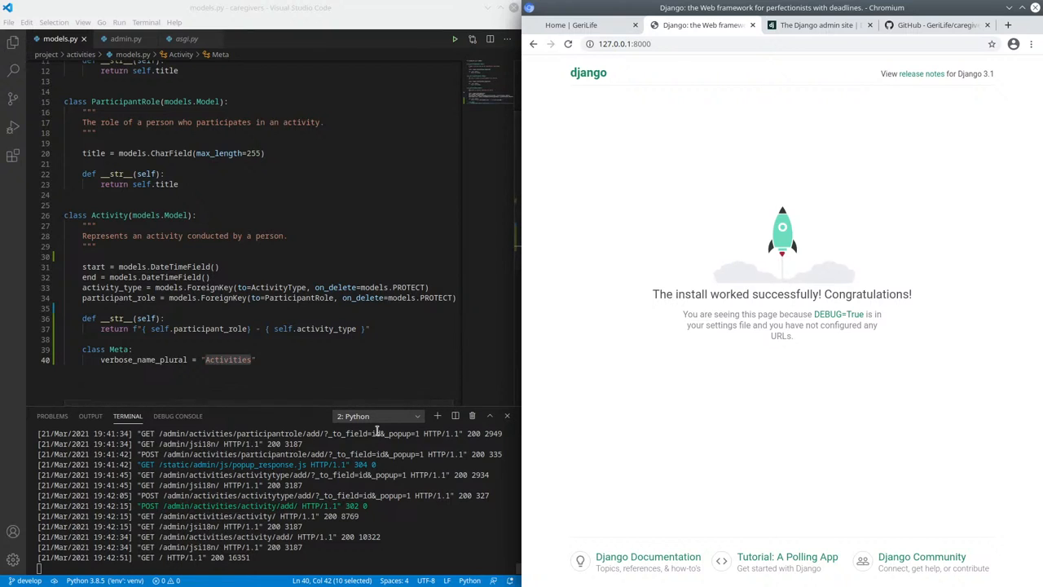
pyautogui.moveTo(755, 275)
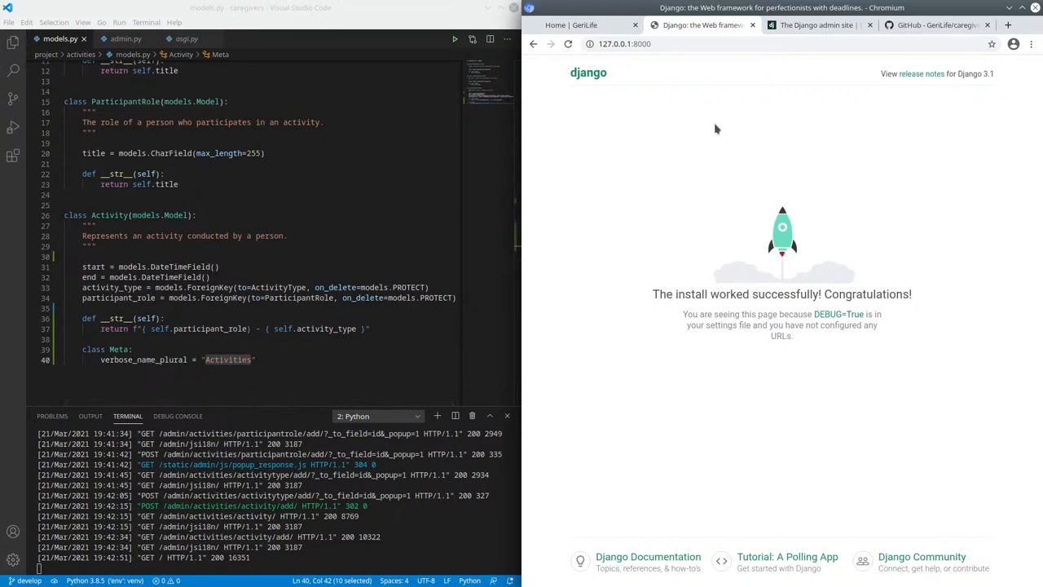
pyautogui.click(938, 24)
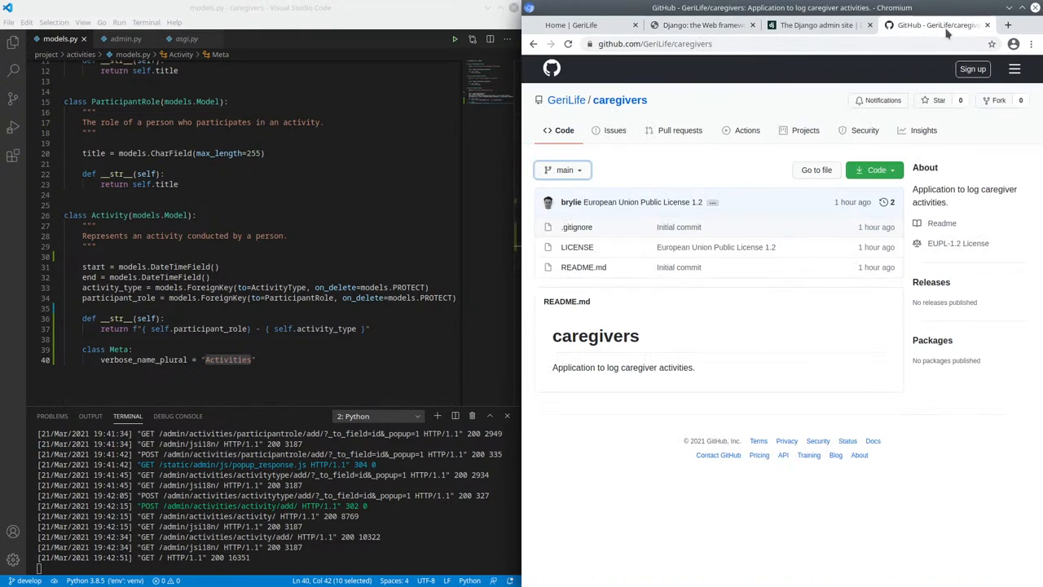
pyautogui.moveTo(819, 49)
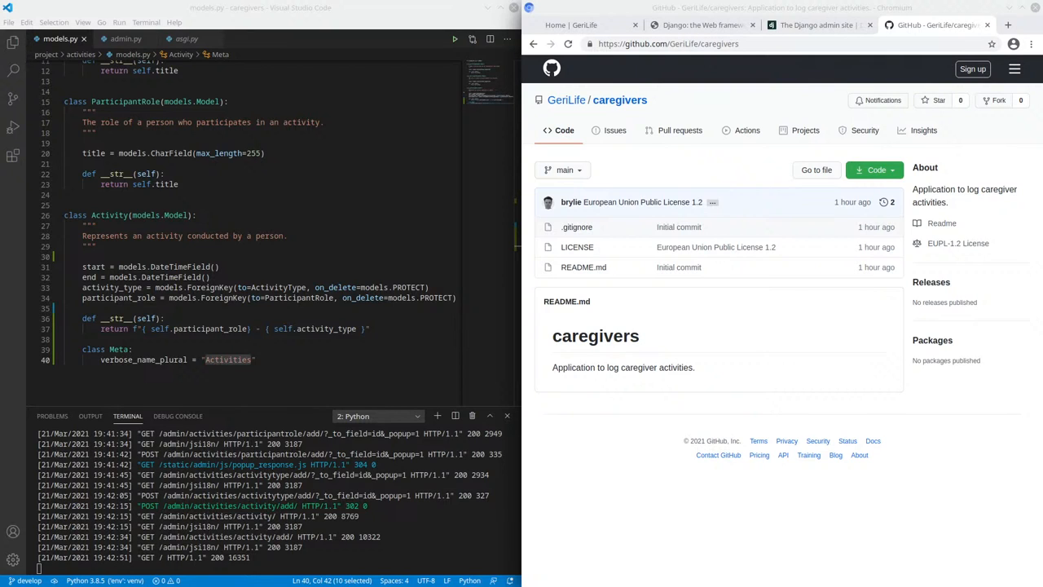
pyautogui.moveTo(746, 327)
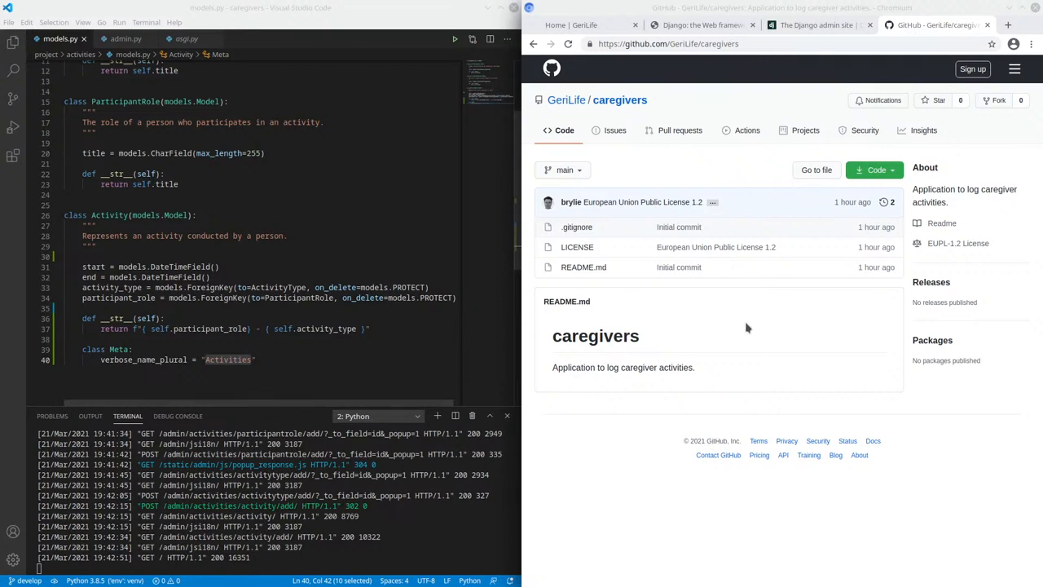
pyautogui.click(699, 25)
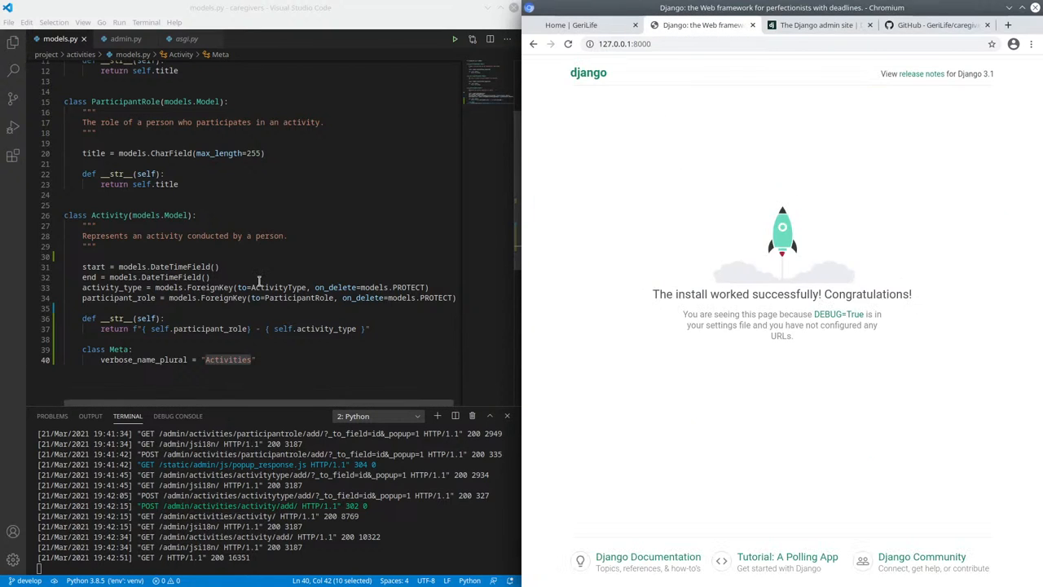